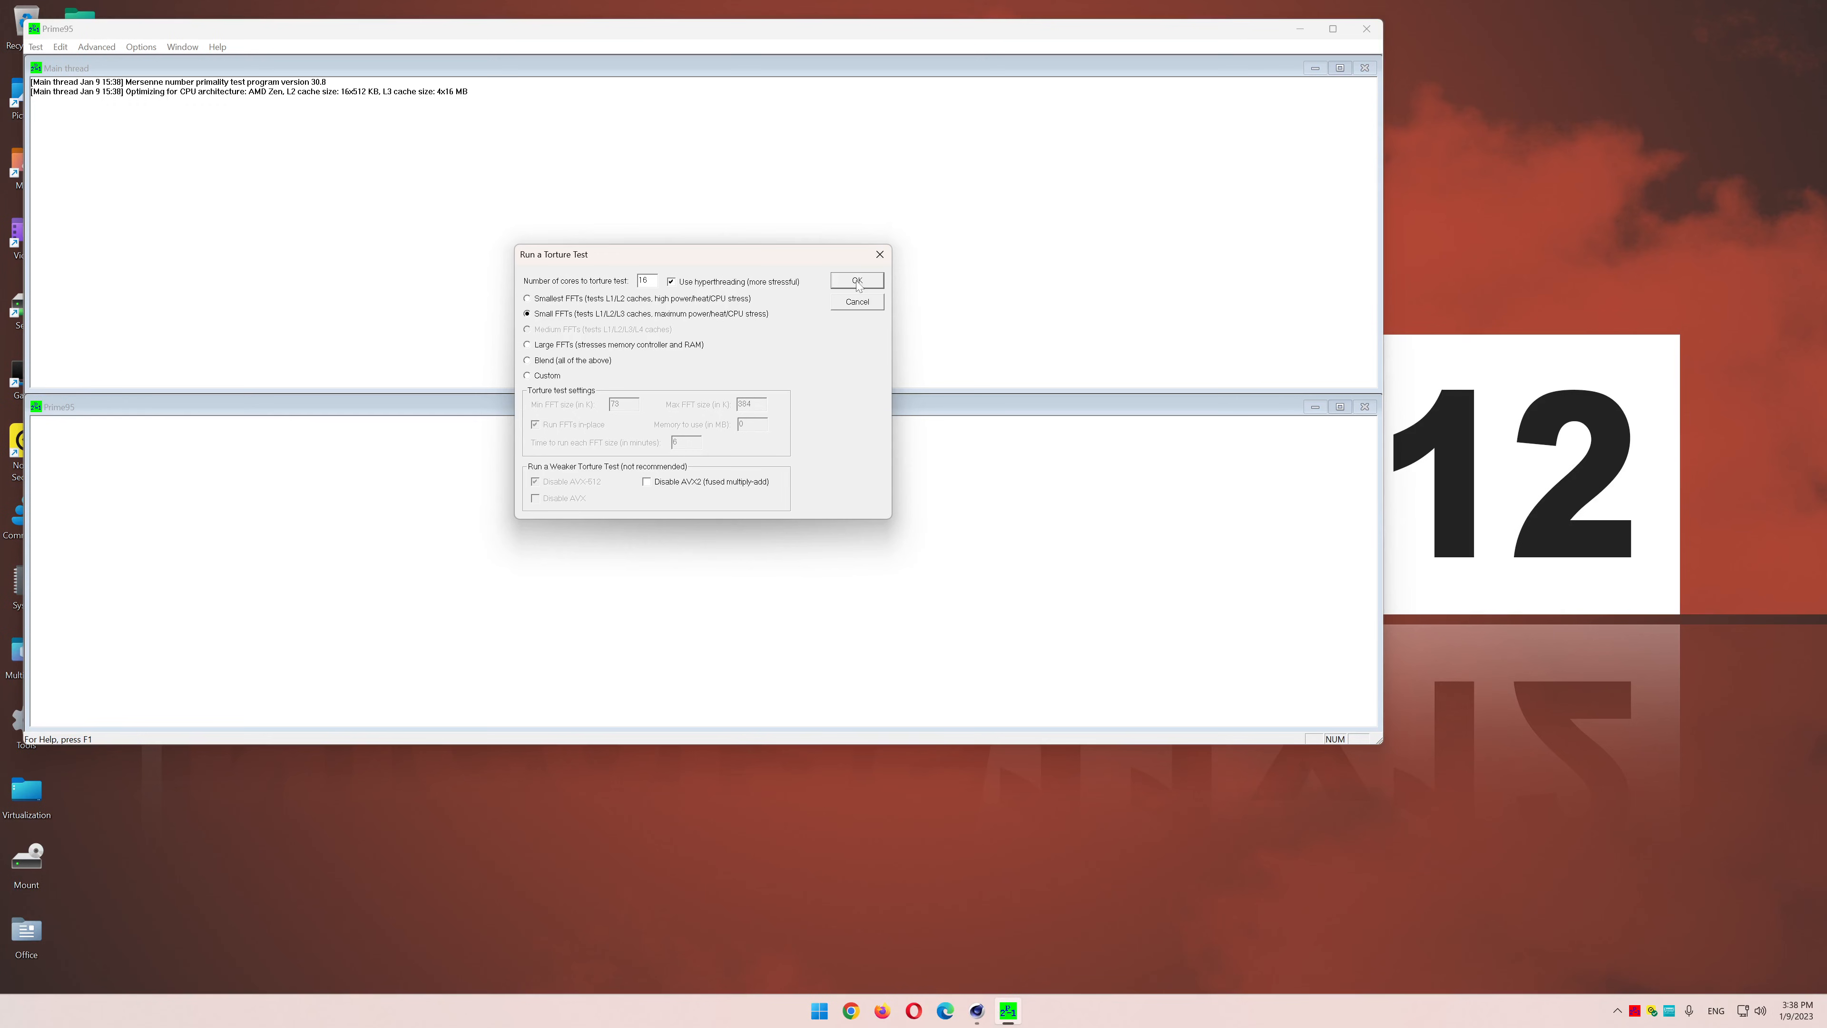
- Start the Small FFTs torture test across all 16 hyperthreaded workers
{"action": "left_click", "coordinate": [856, 281]}
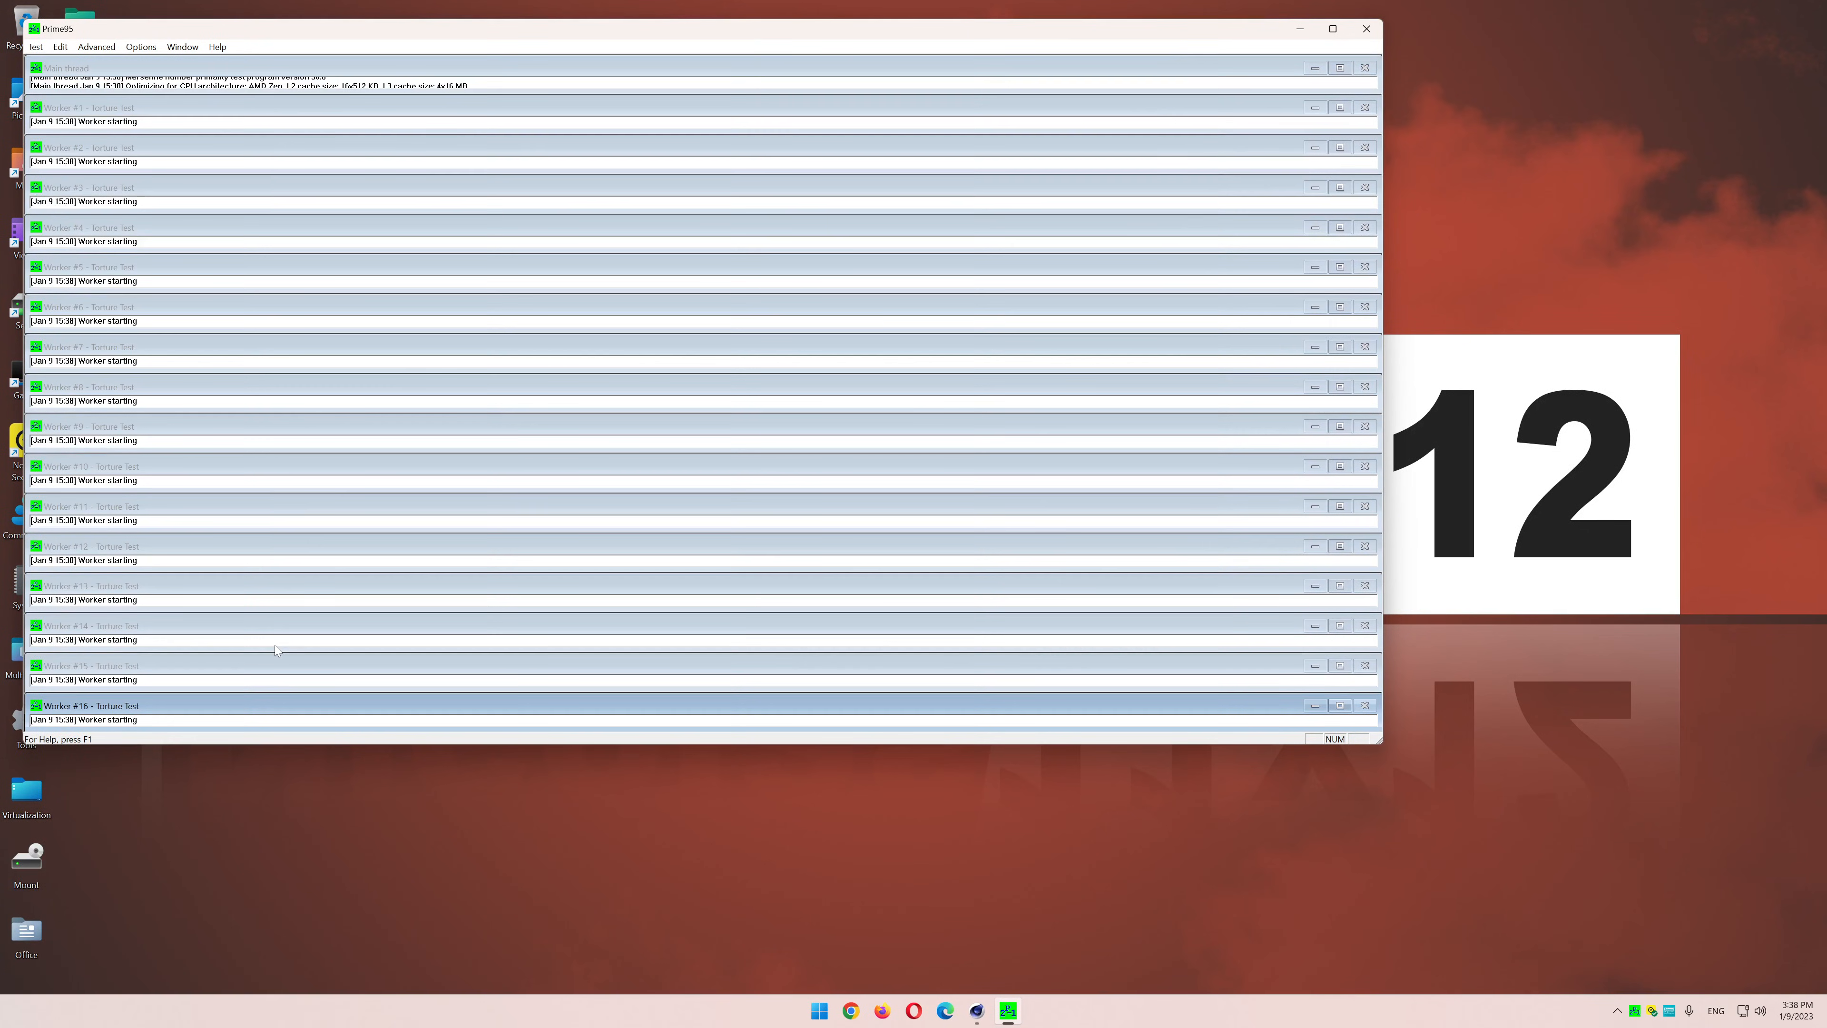
{"action": "mouse_move", "coordinate": [178, 36]}
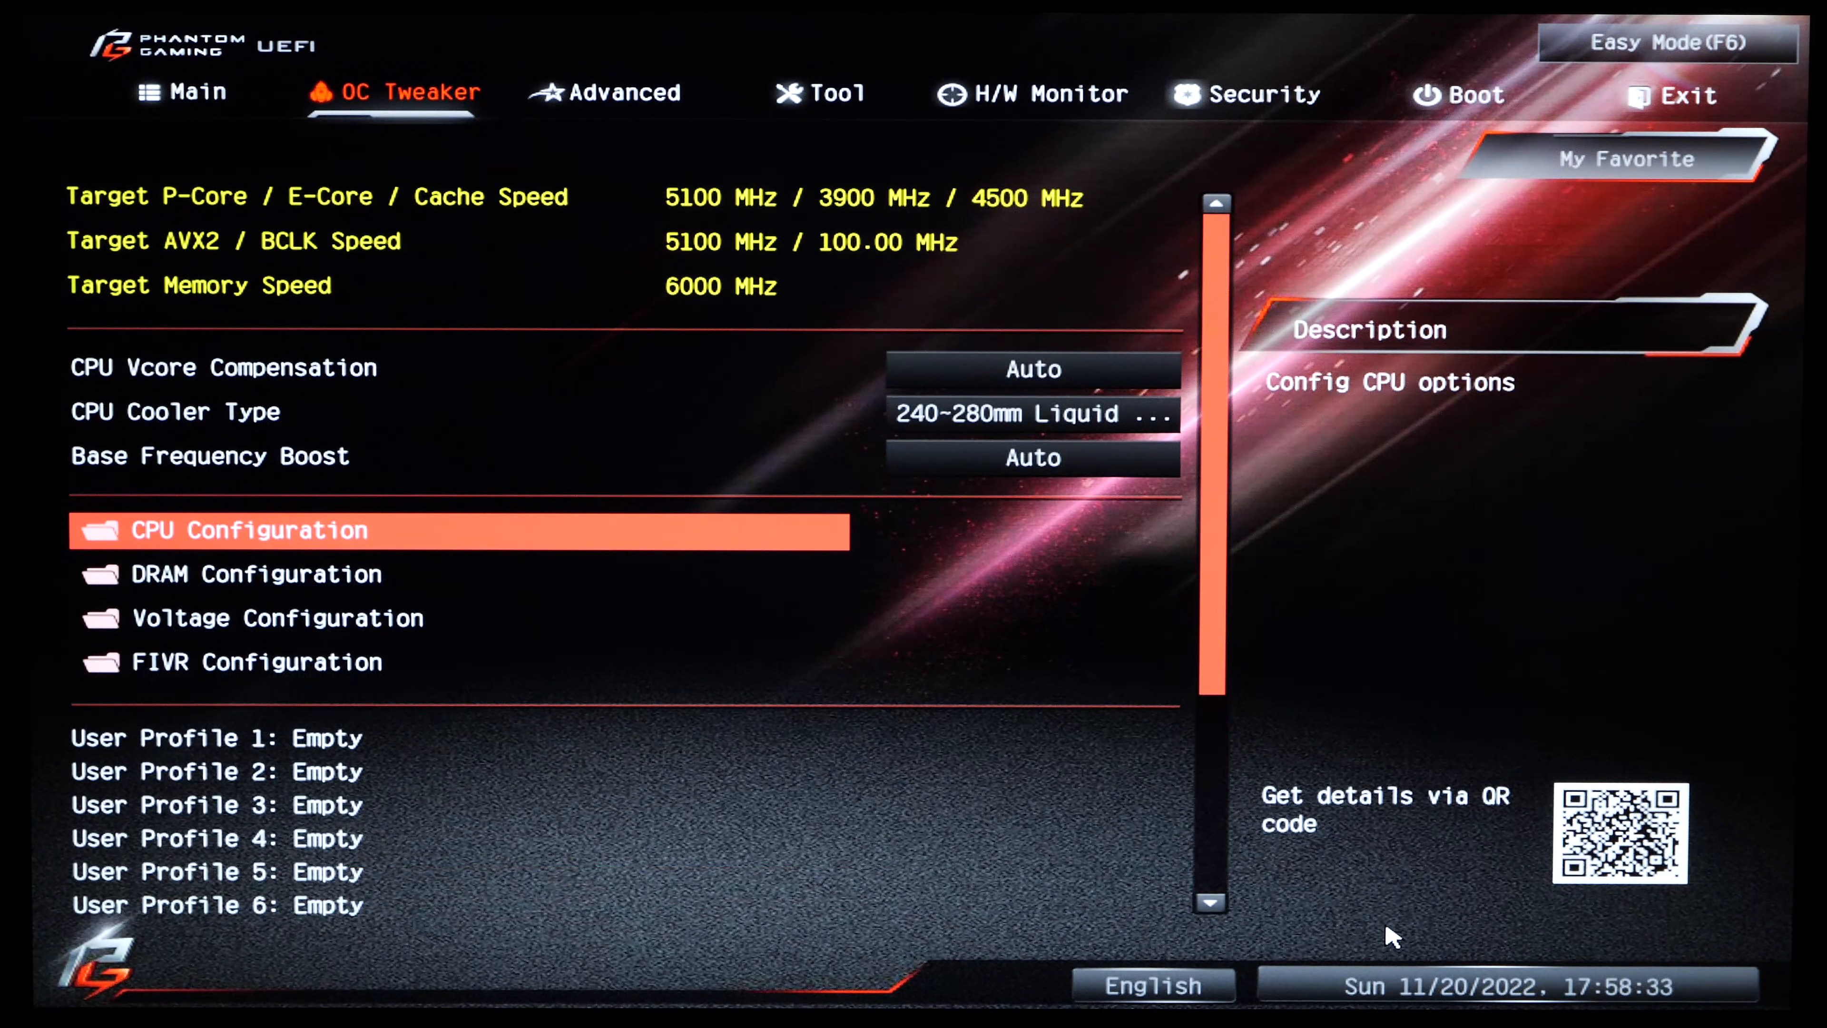
- Show the Z790 Taichi Main page reporting an i7-13700K and 2x16GB DDR5-6000
{"action": "left_click", "coordinate": [276, 619]}
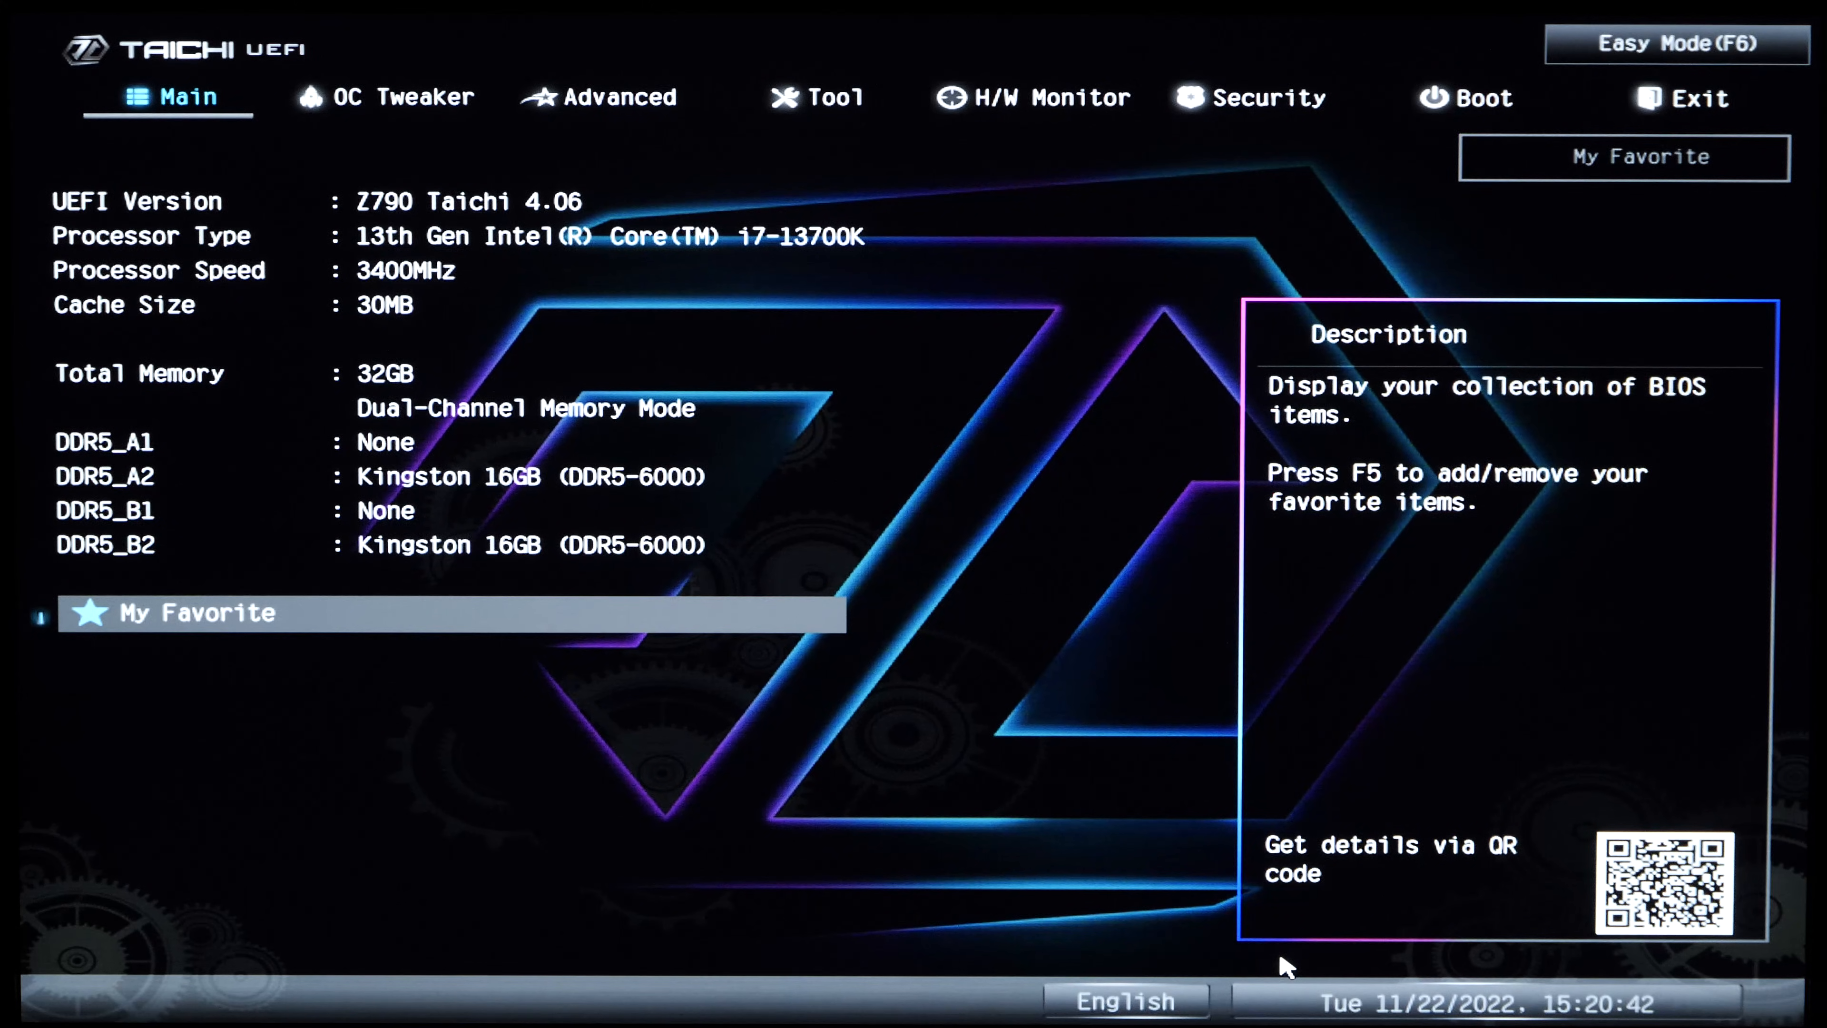
{"action": "left_click", "coordinate": [404, 98]}
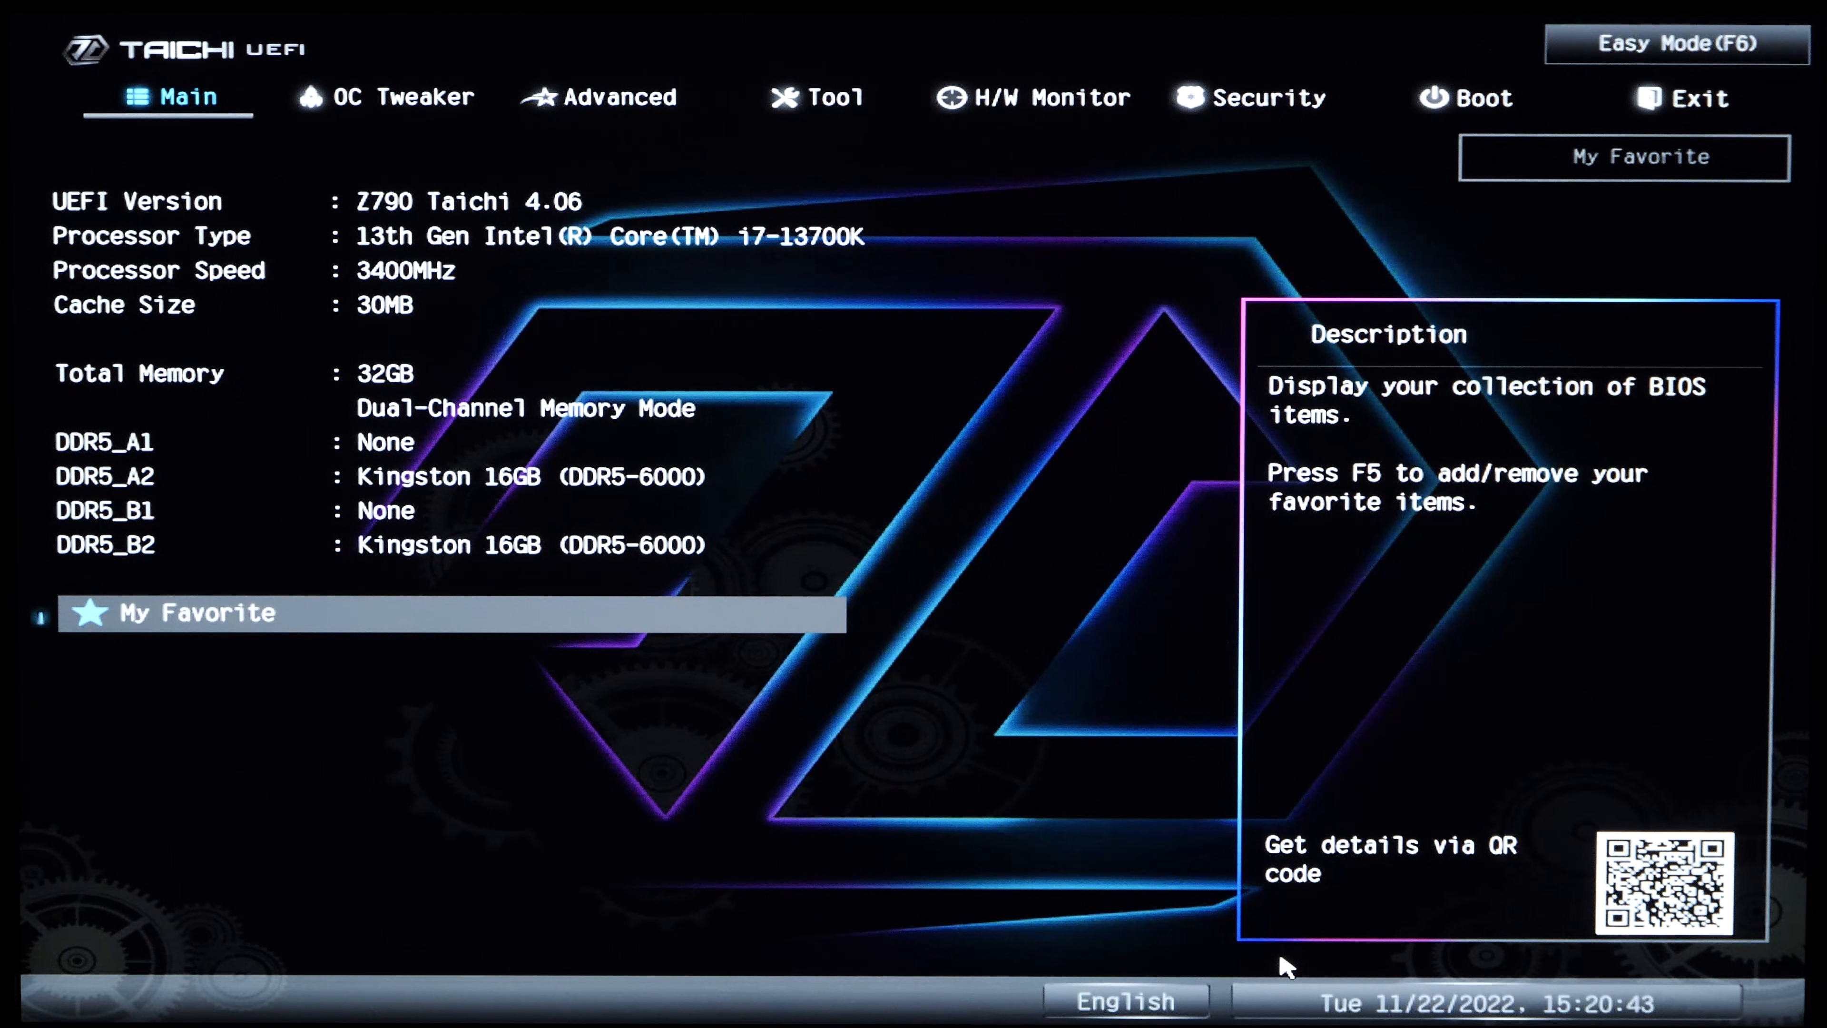
{"action": "left_click", "coordinate": [401, 98]}
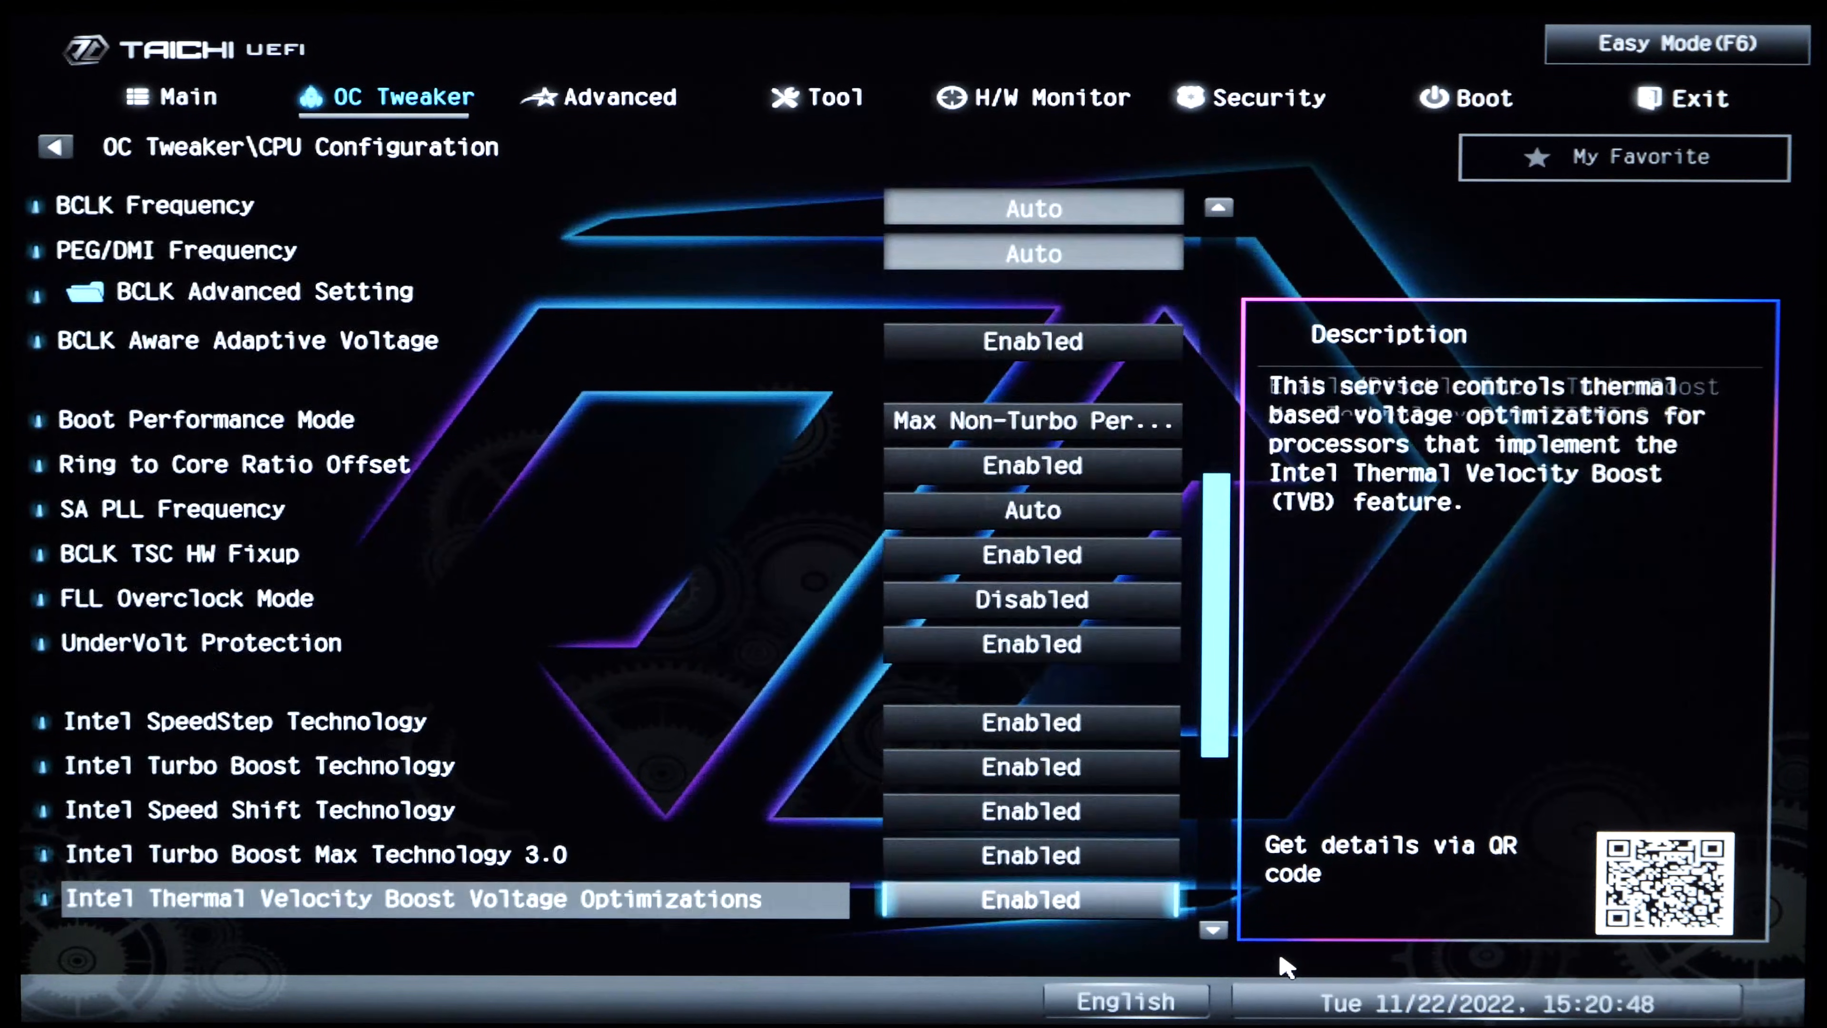
- Scroll the OC Tweaker page to reveal Voltage Configuration below the 5400/4200/4800 MHz targets
{"action": "scroll", "scroll_direction": "down", "scroll_amount": 3}
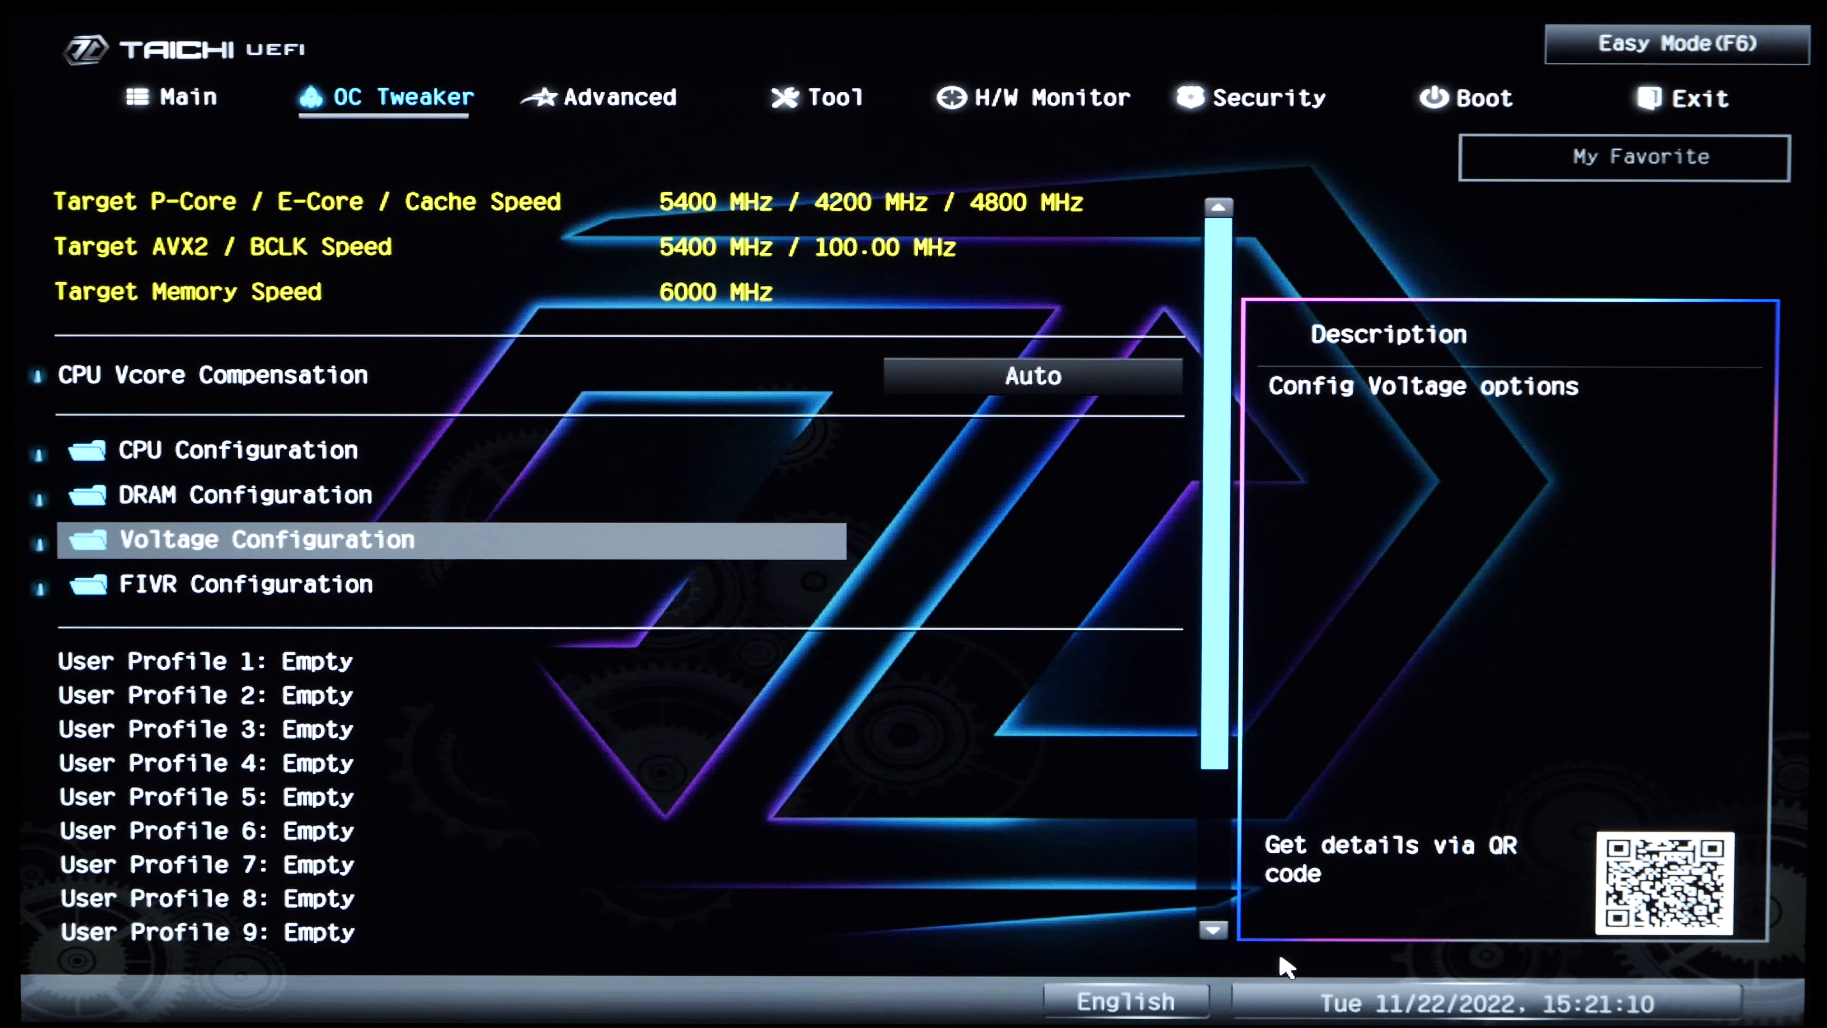
- In Voltage Configuration, put CPU Core/Cache voltage in Offset Mode with a -100 mV offset
{"action": "left_click", "coordinate": [261, 539]}
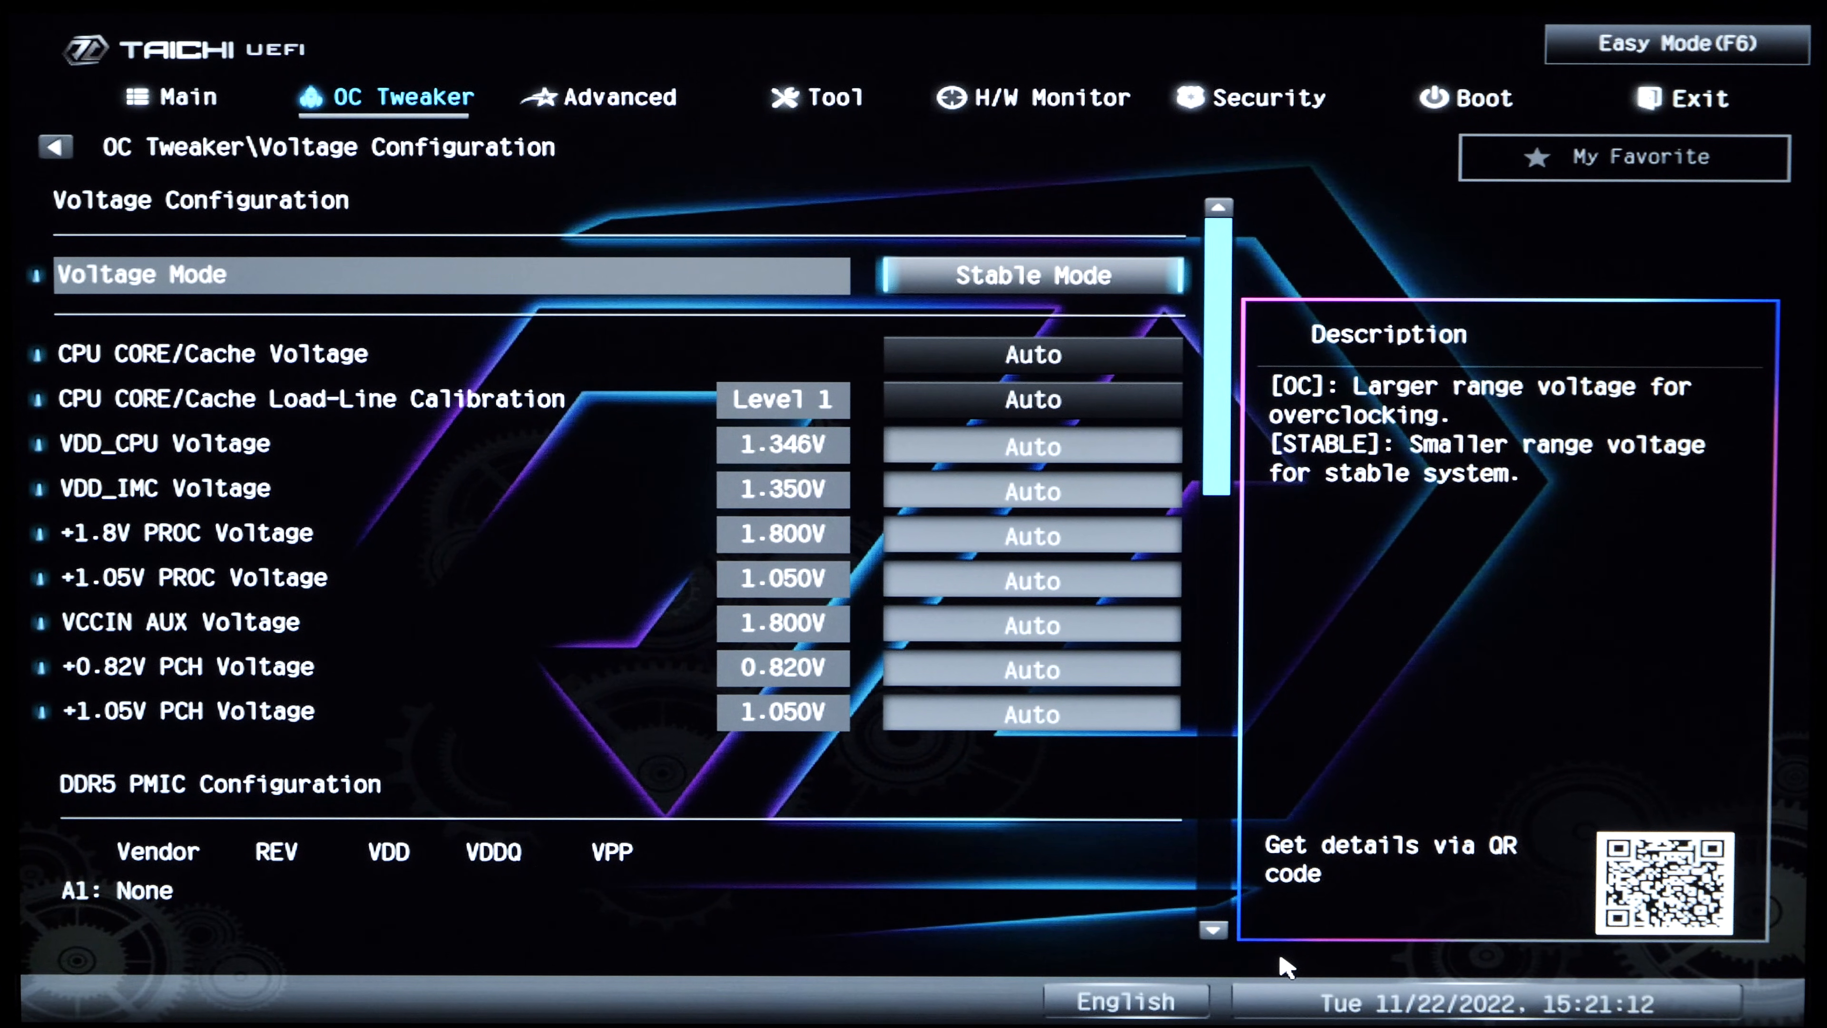
{"action": "key", "text": "Down"}
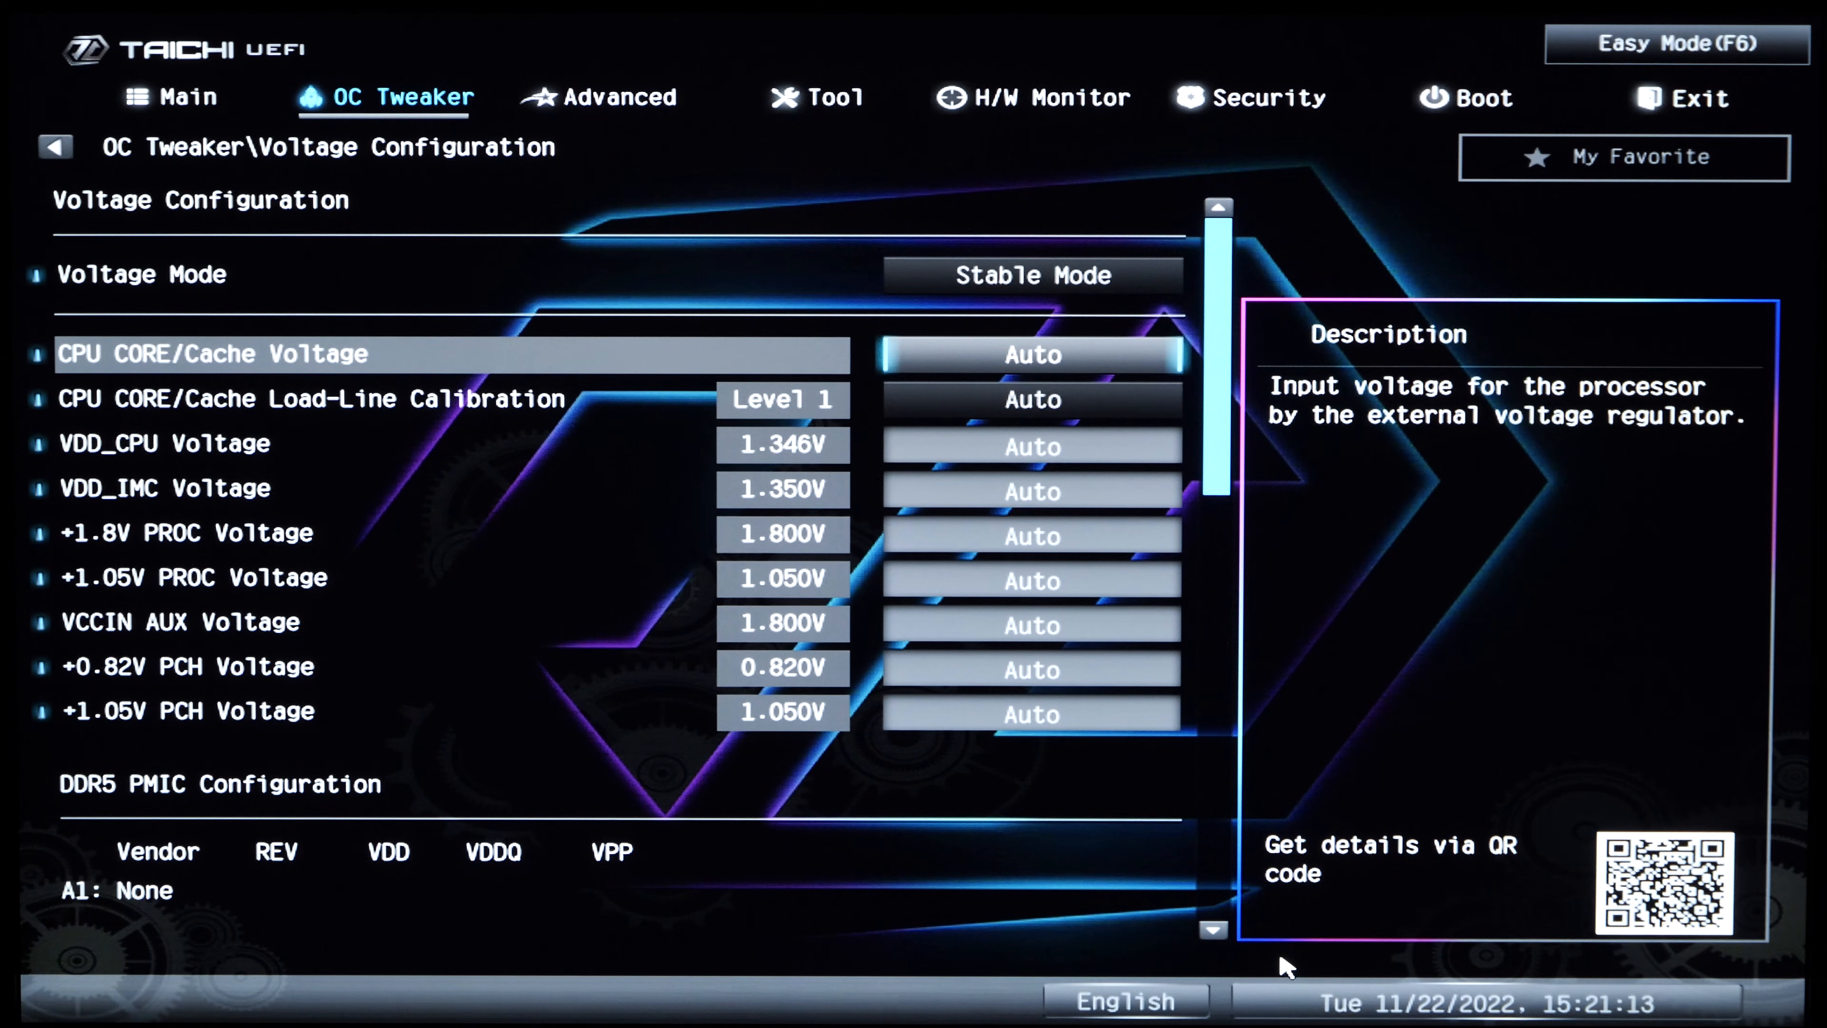
{"action": "left_click", "coordinate": [1029, 354]}
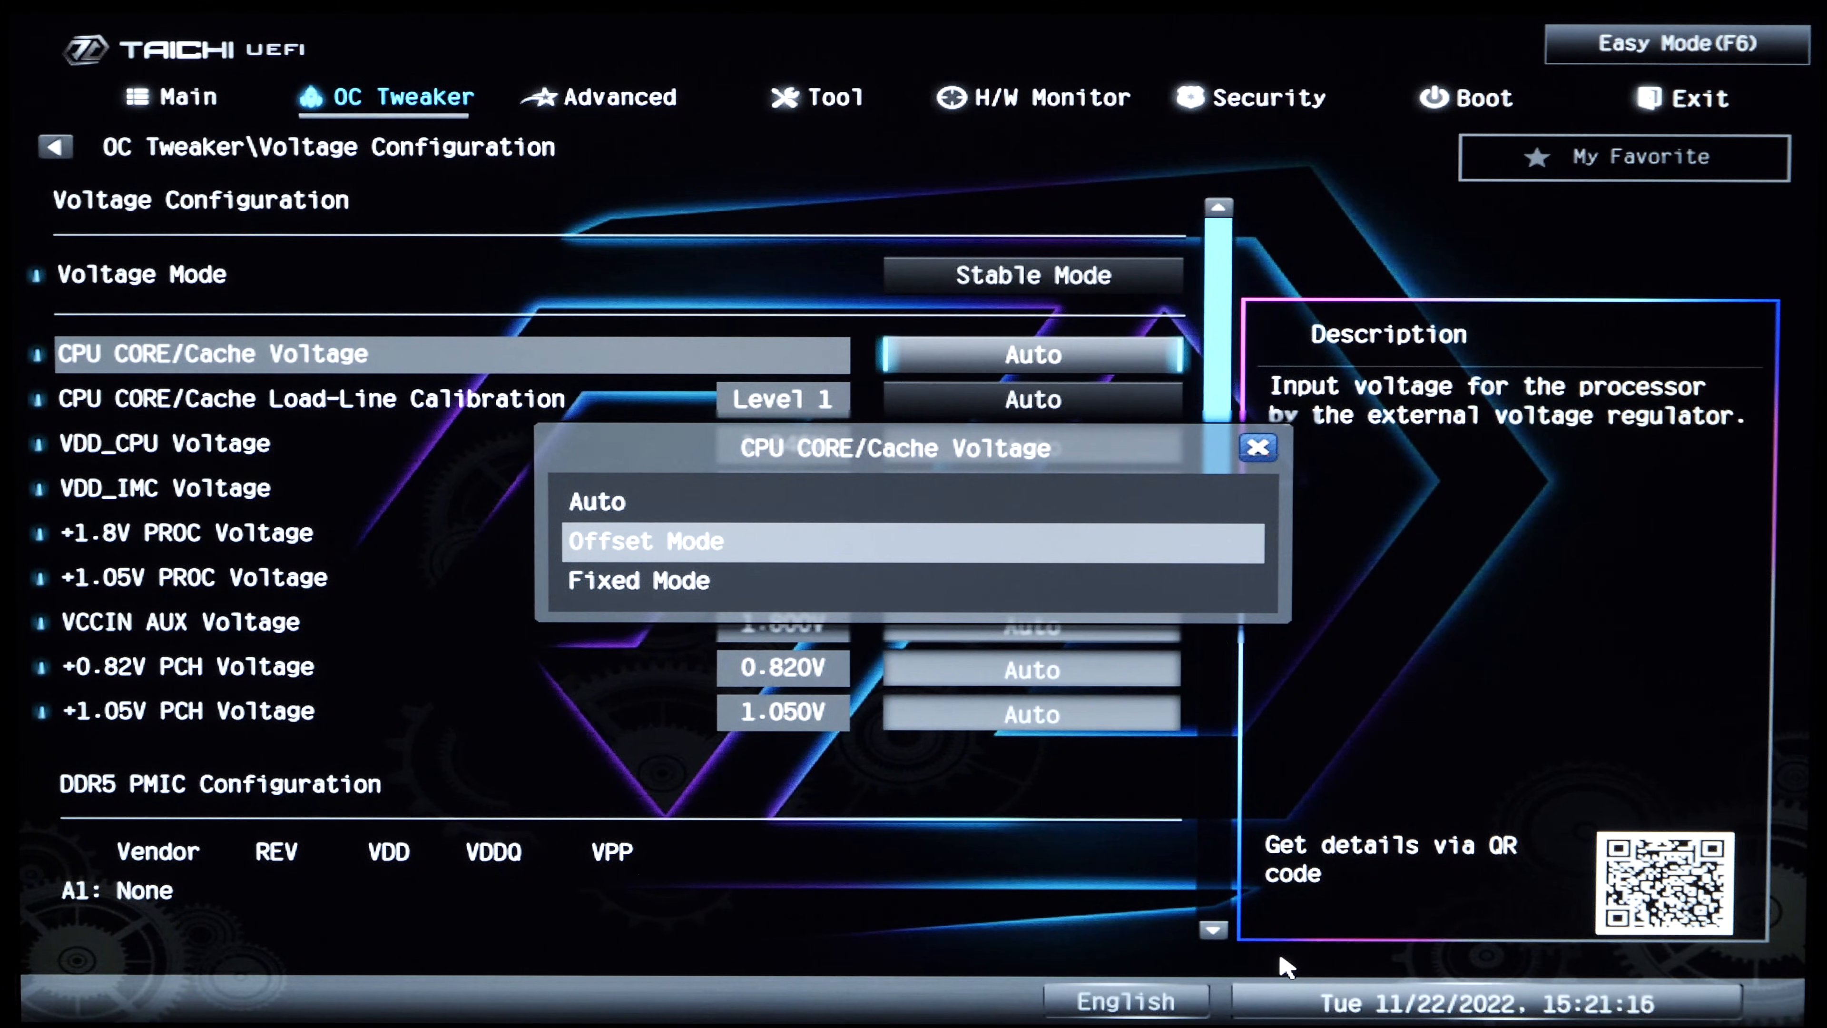
{"action": "left_click", "coordinate": [648, 541]}
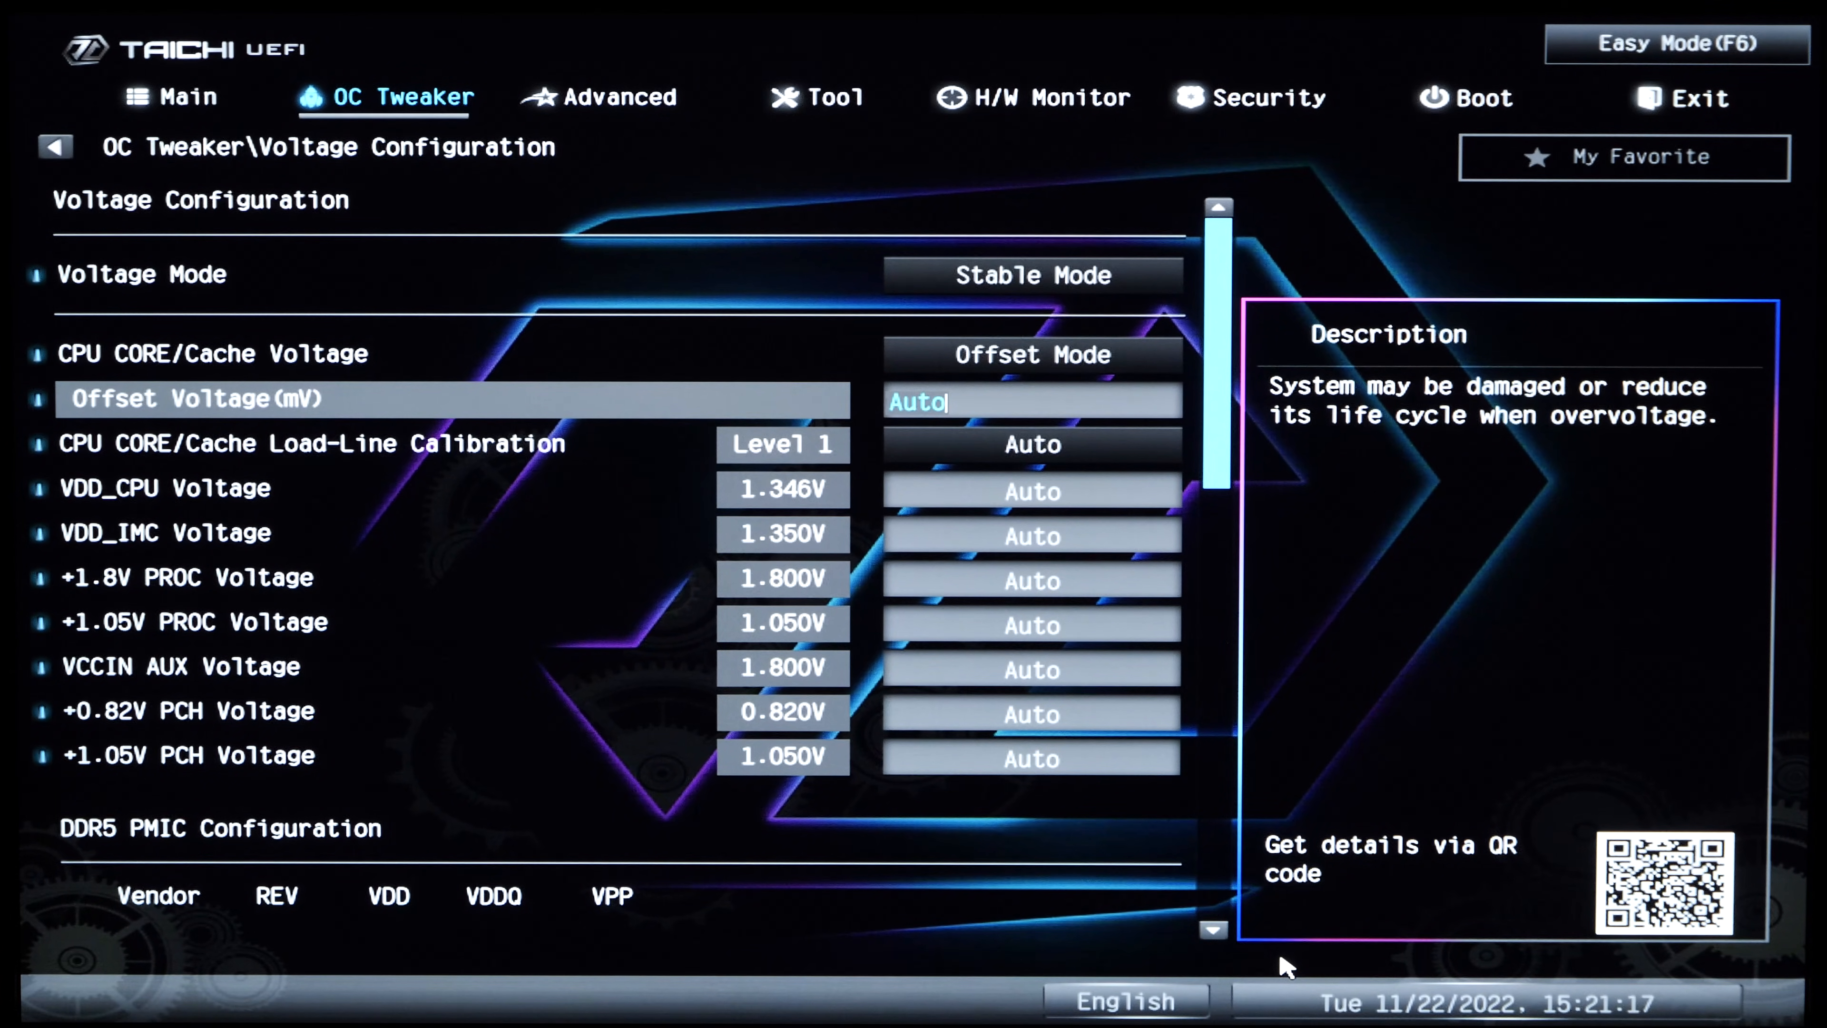
{"action": "type", "text": "-70"}
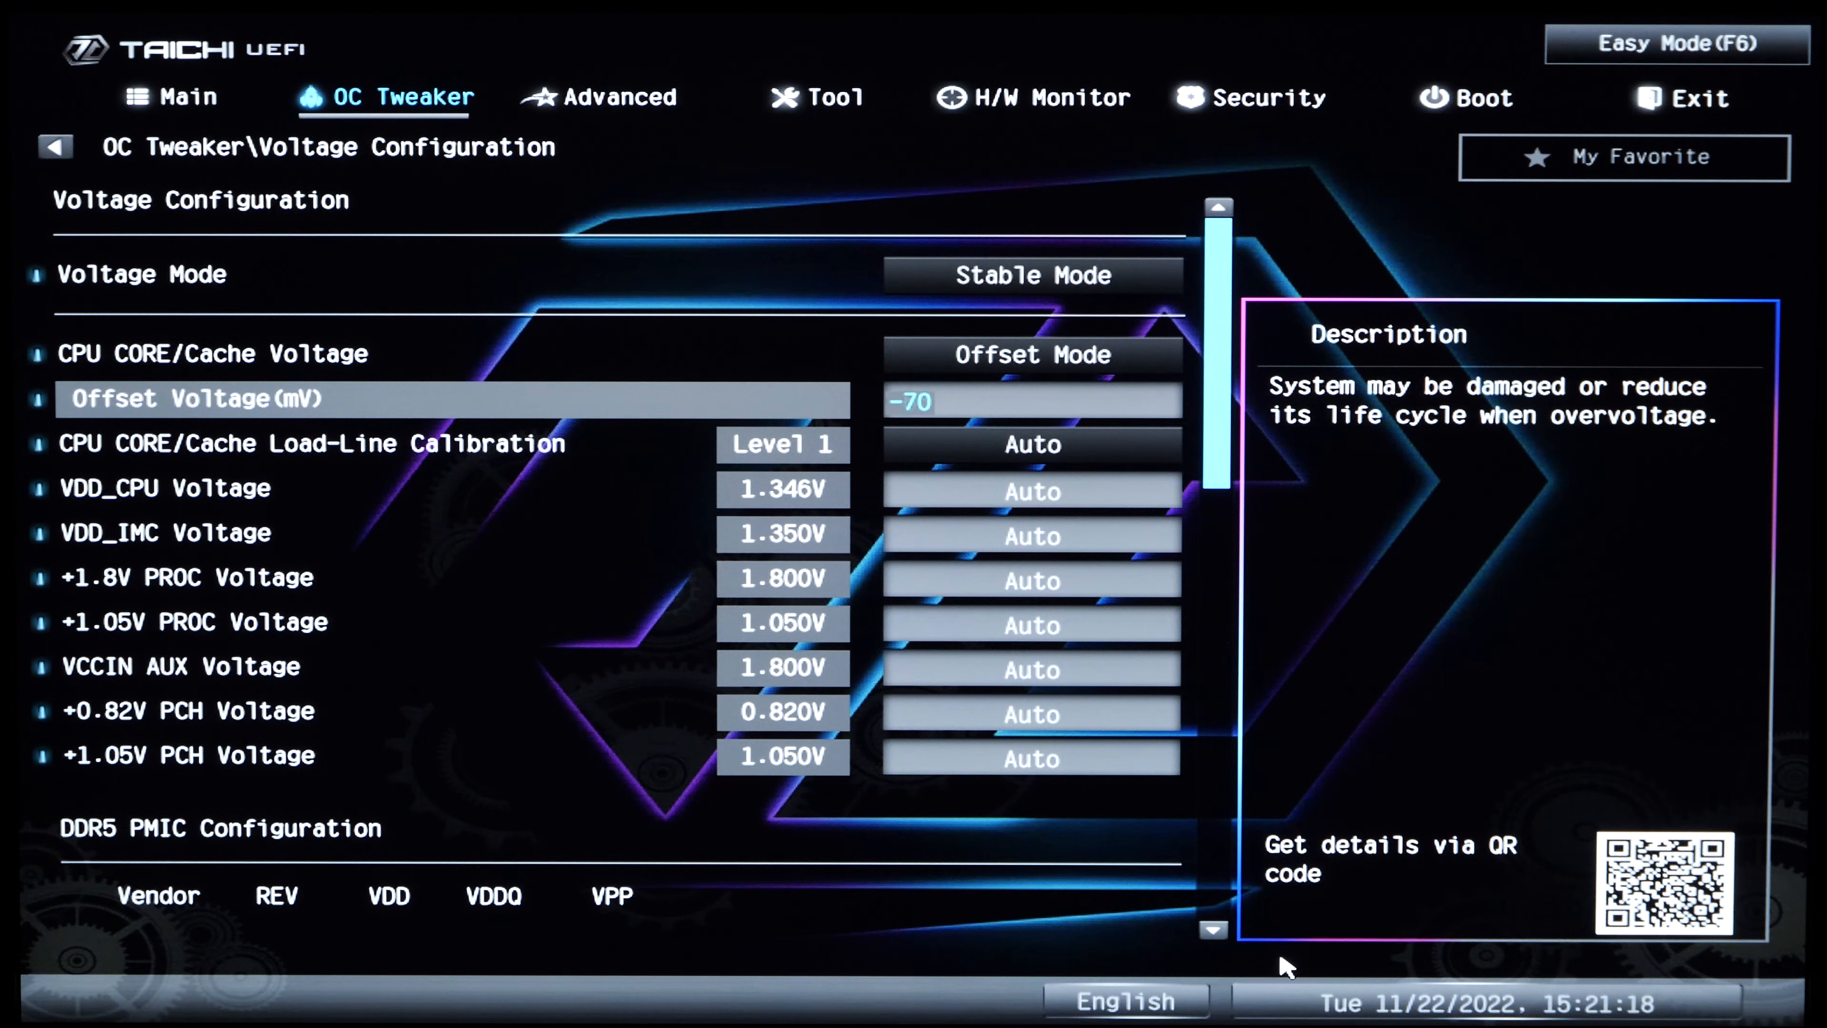
{"action": "type", "text": "100"}
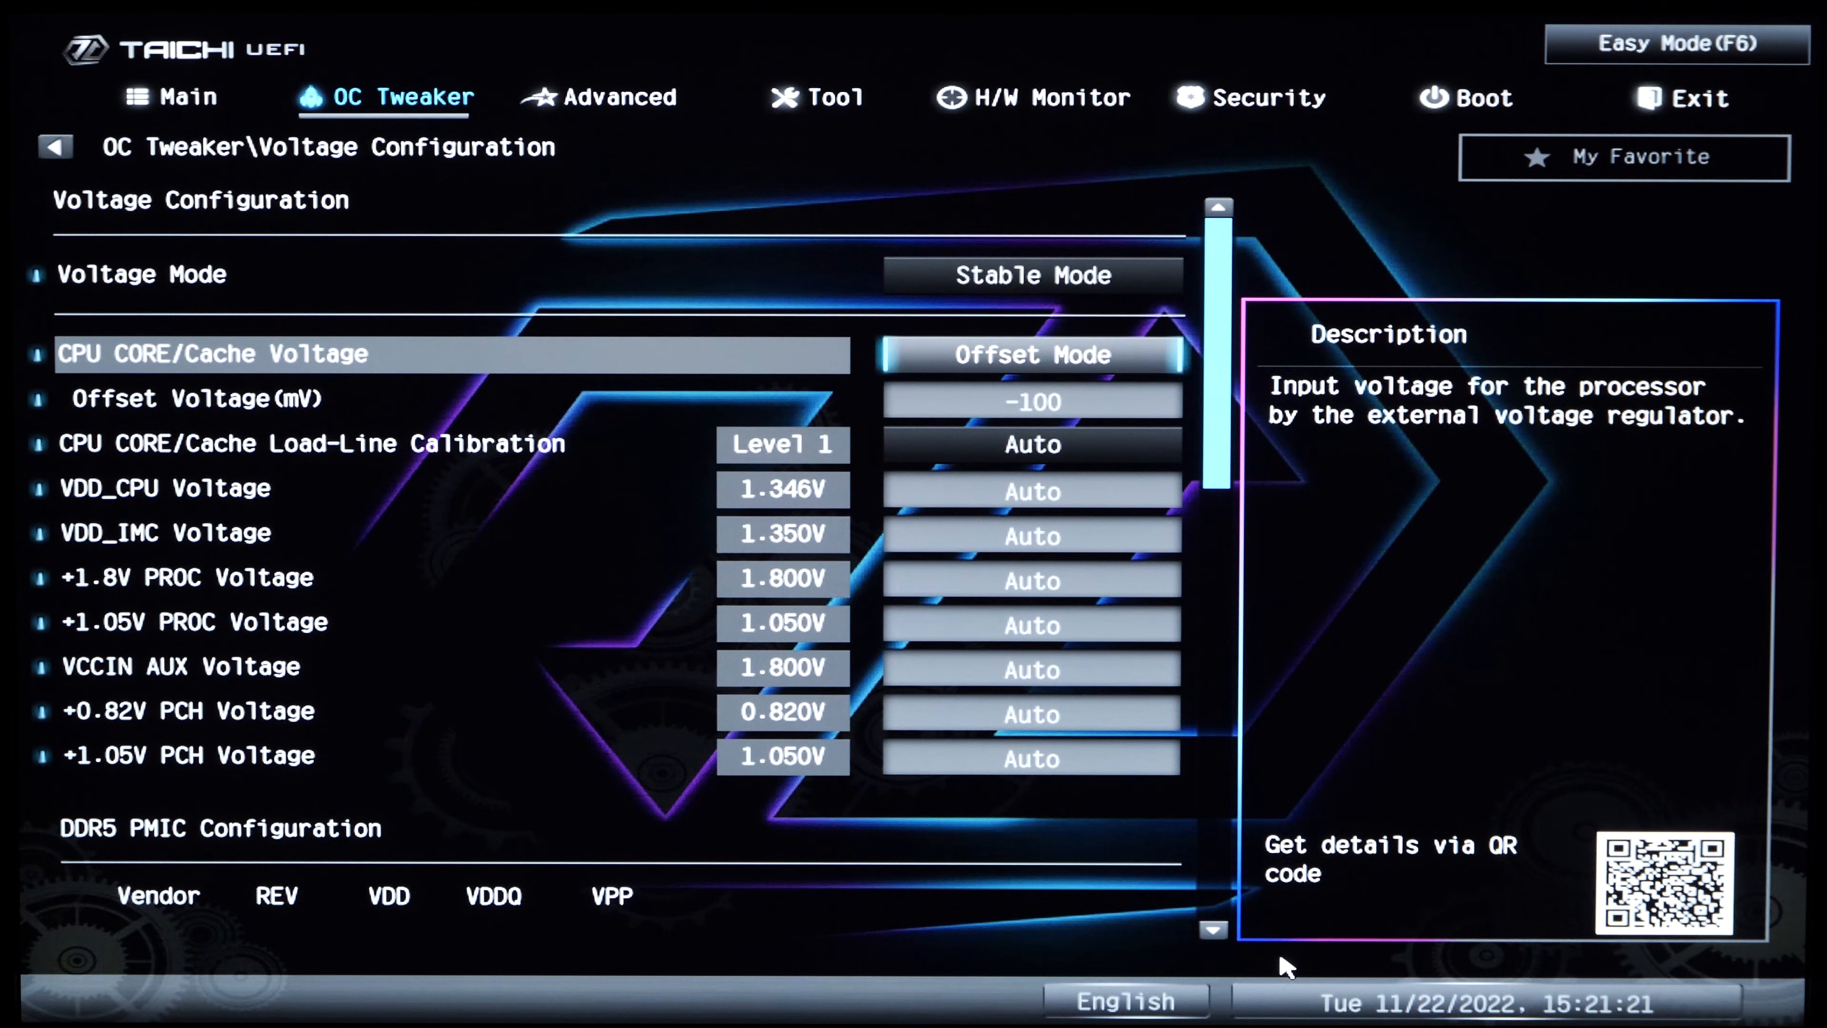
- Switch CPU Core/Cache voltage to Fixed Mode, begin entering the value, and set Load-Line Calibration to Level 5
{"action": "left_click", "coordinate": [1030, 354]}
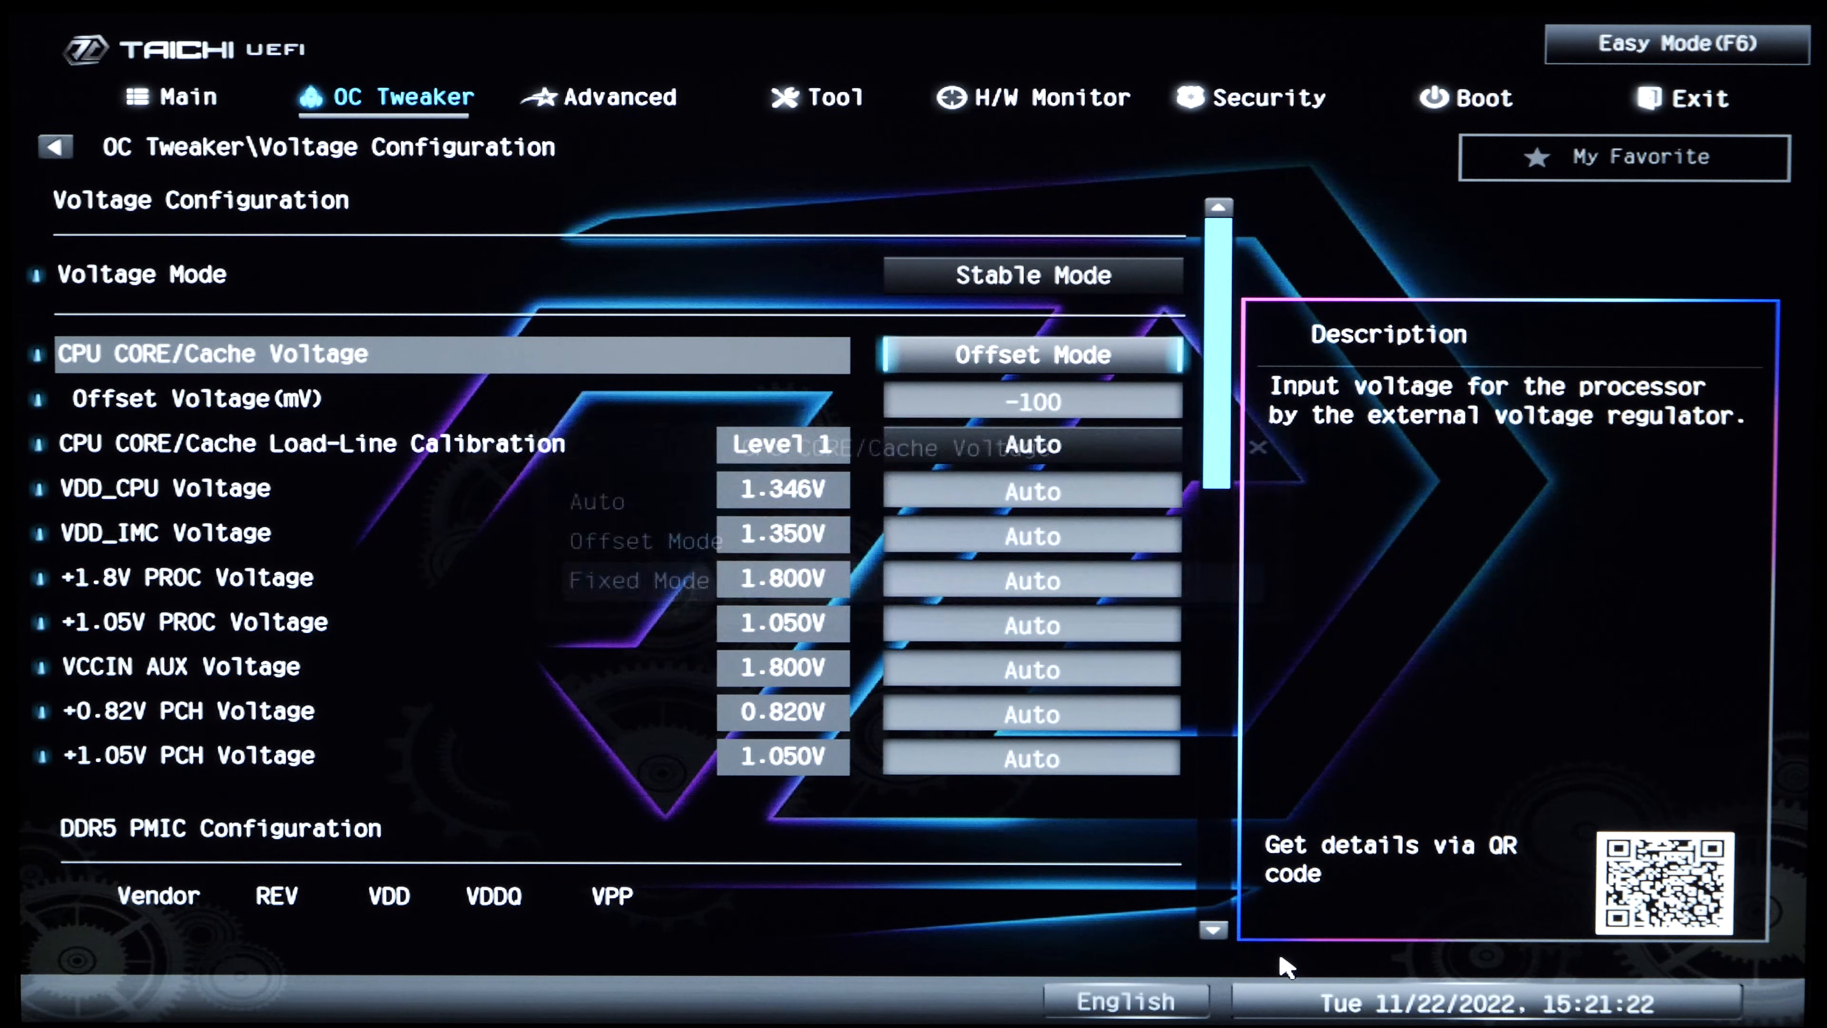
{"action": "left_click", "coordinate": [638, 580]}
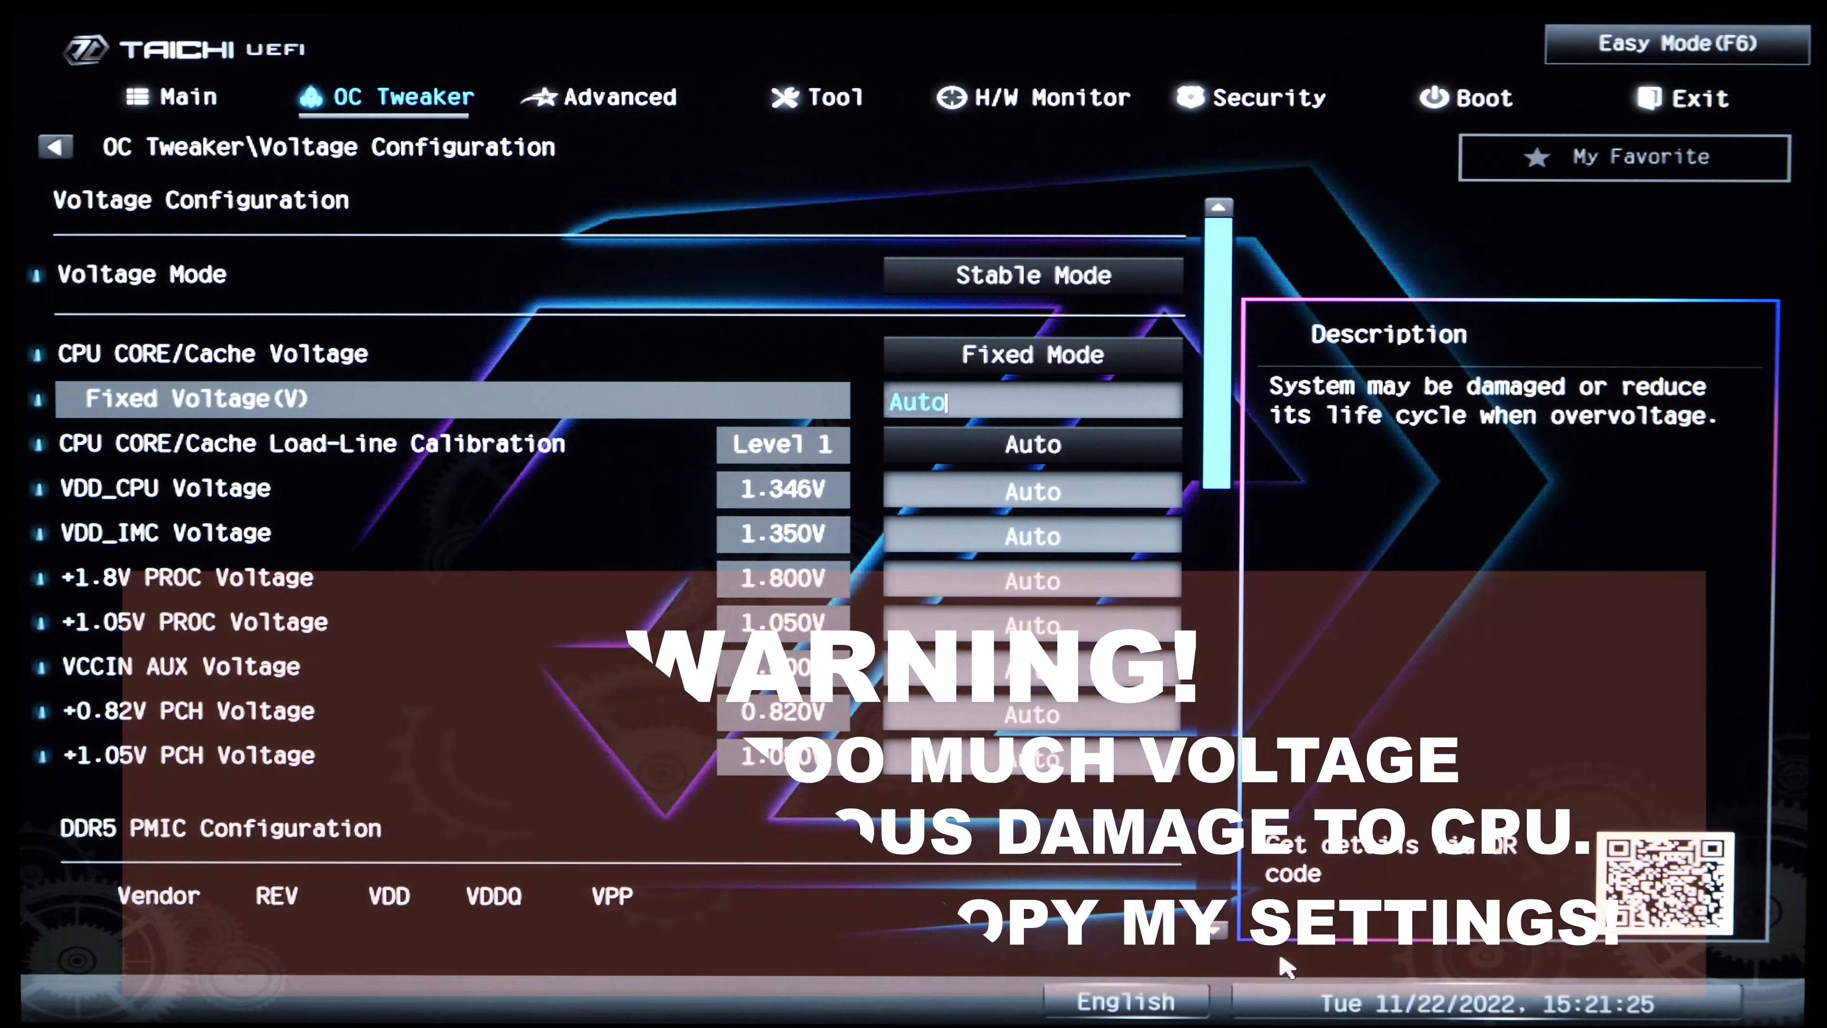
{"action": "type", "text": "1.460"}
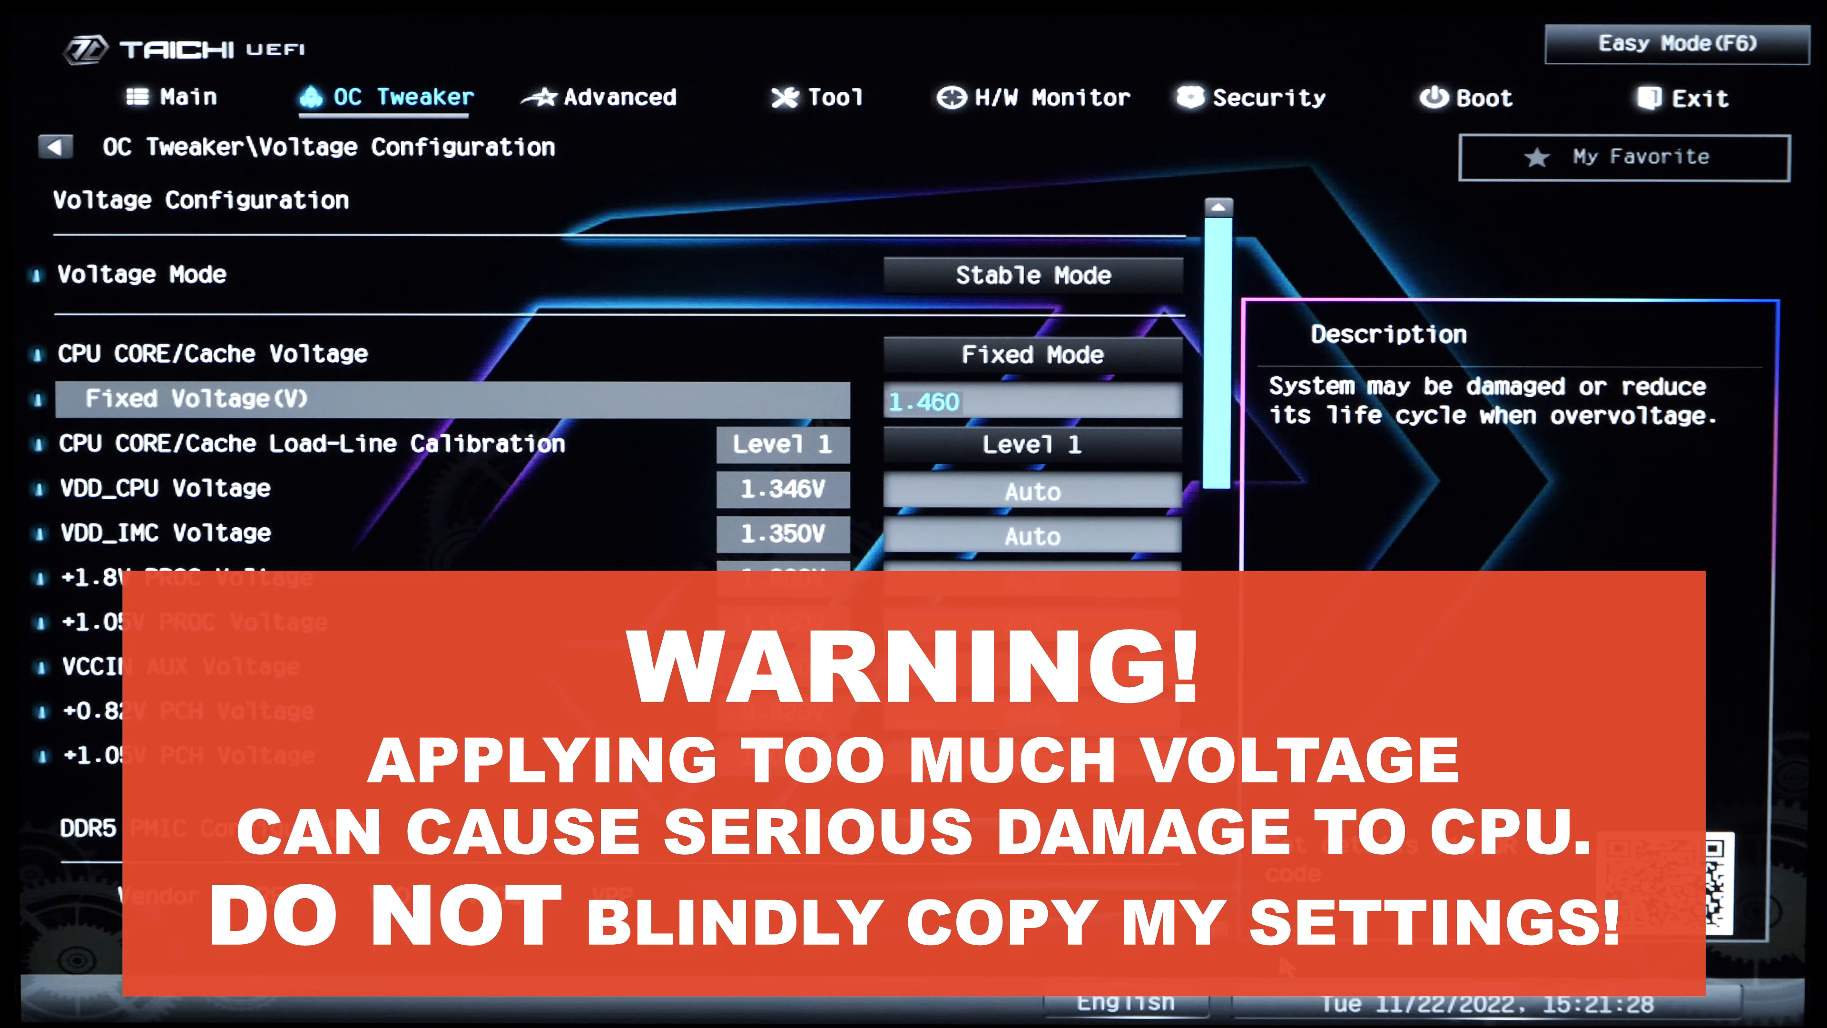
{"action": "left_click", "coordinate": [1029, 444]}
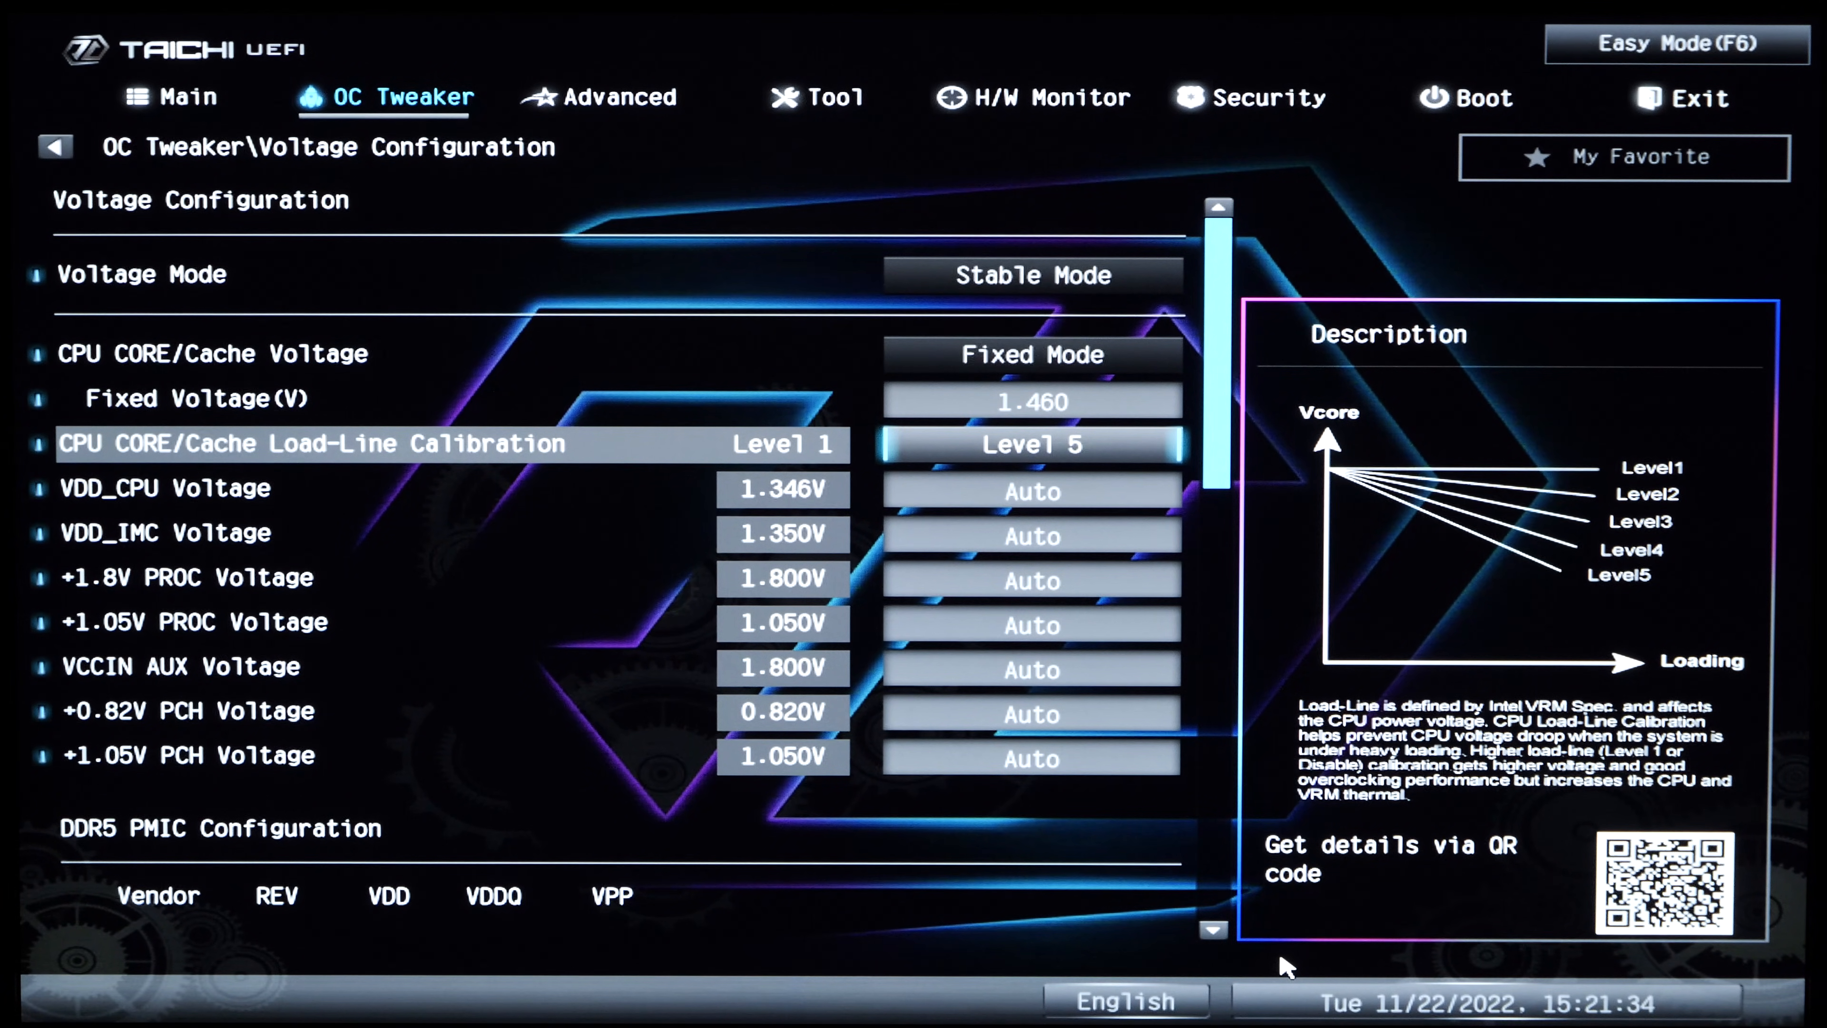
{"action": "left_click", "coordinate": [1030, 399]}
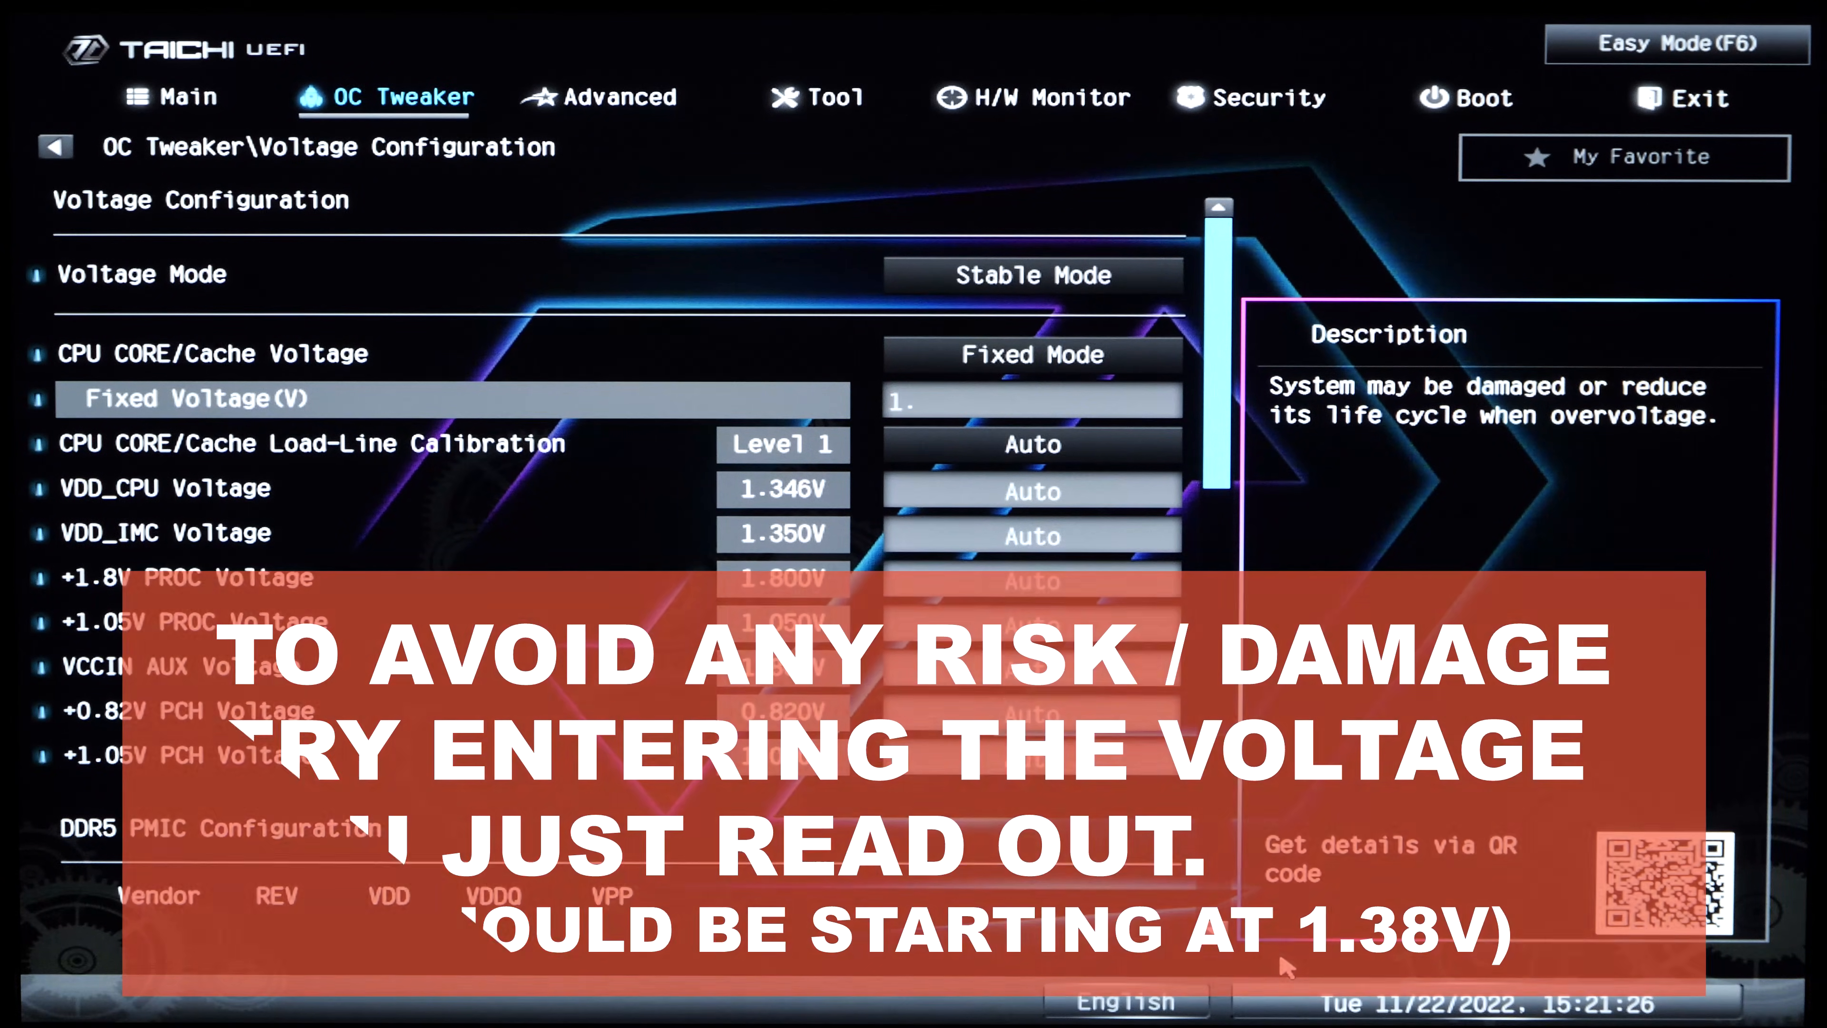
- Enter 1.460 V as the fixed CPU core voltage with Load-Line Calibration Level 1
{"action": "type", "text": "1.460"}
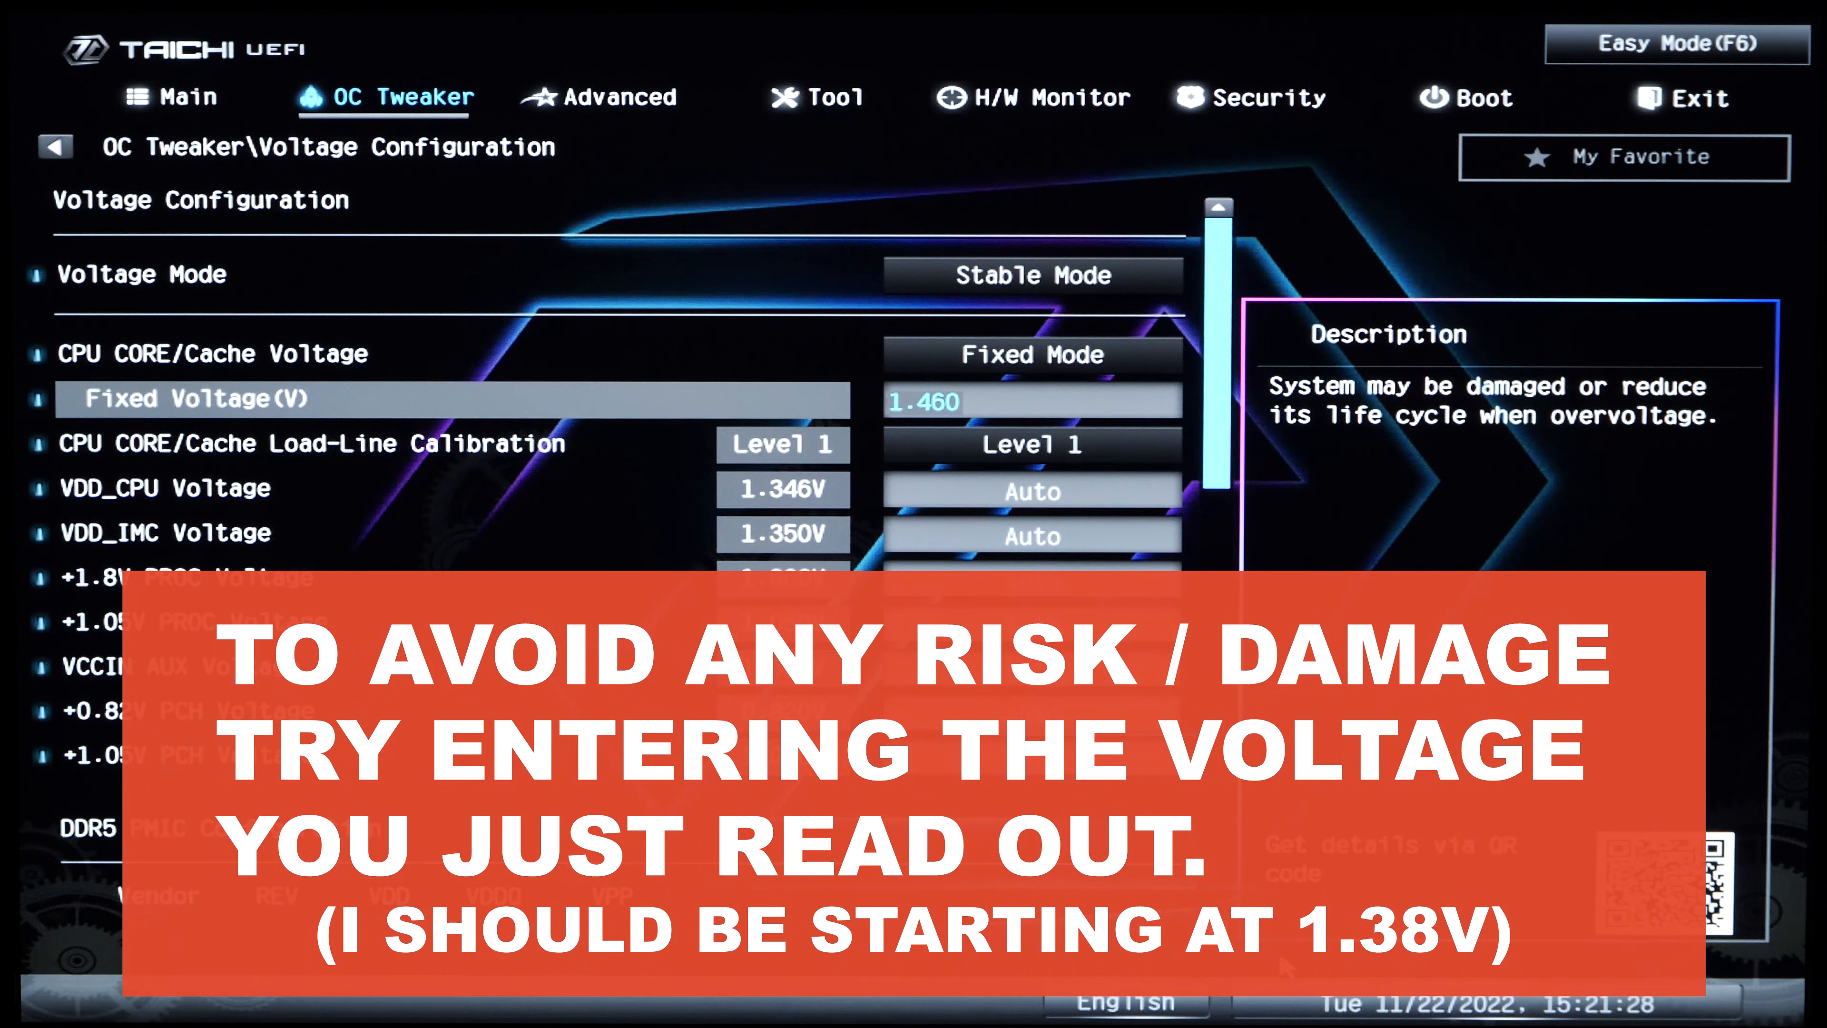
{"action": "left_click", "coordinate": [1030, 445]}
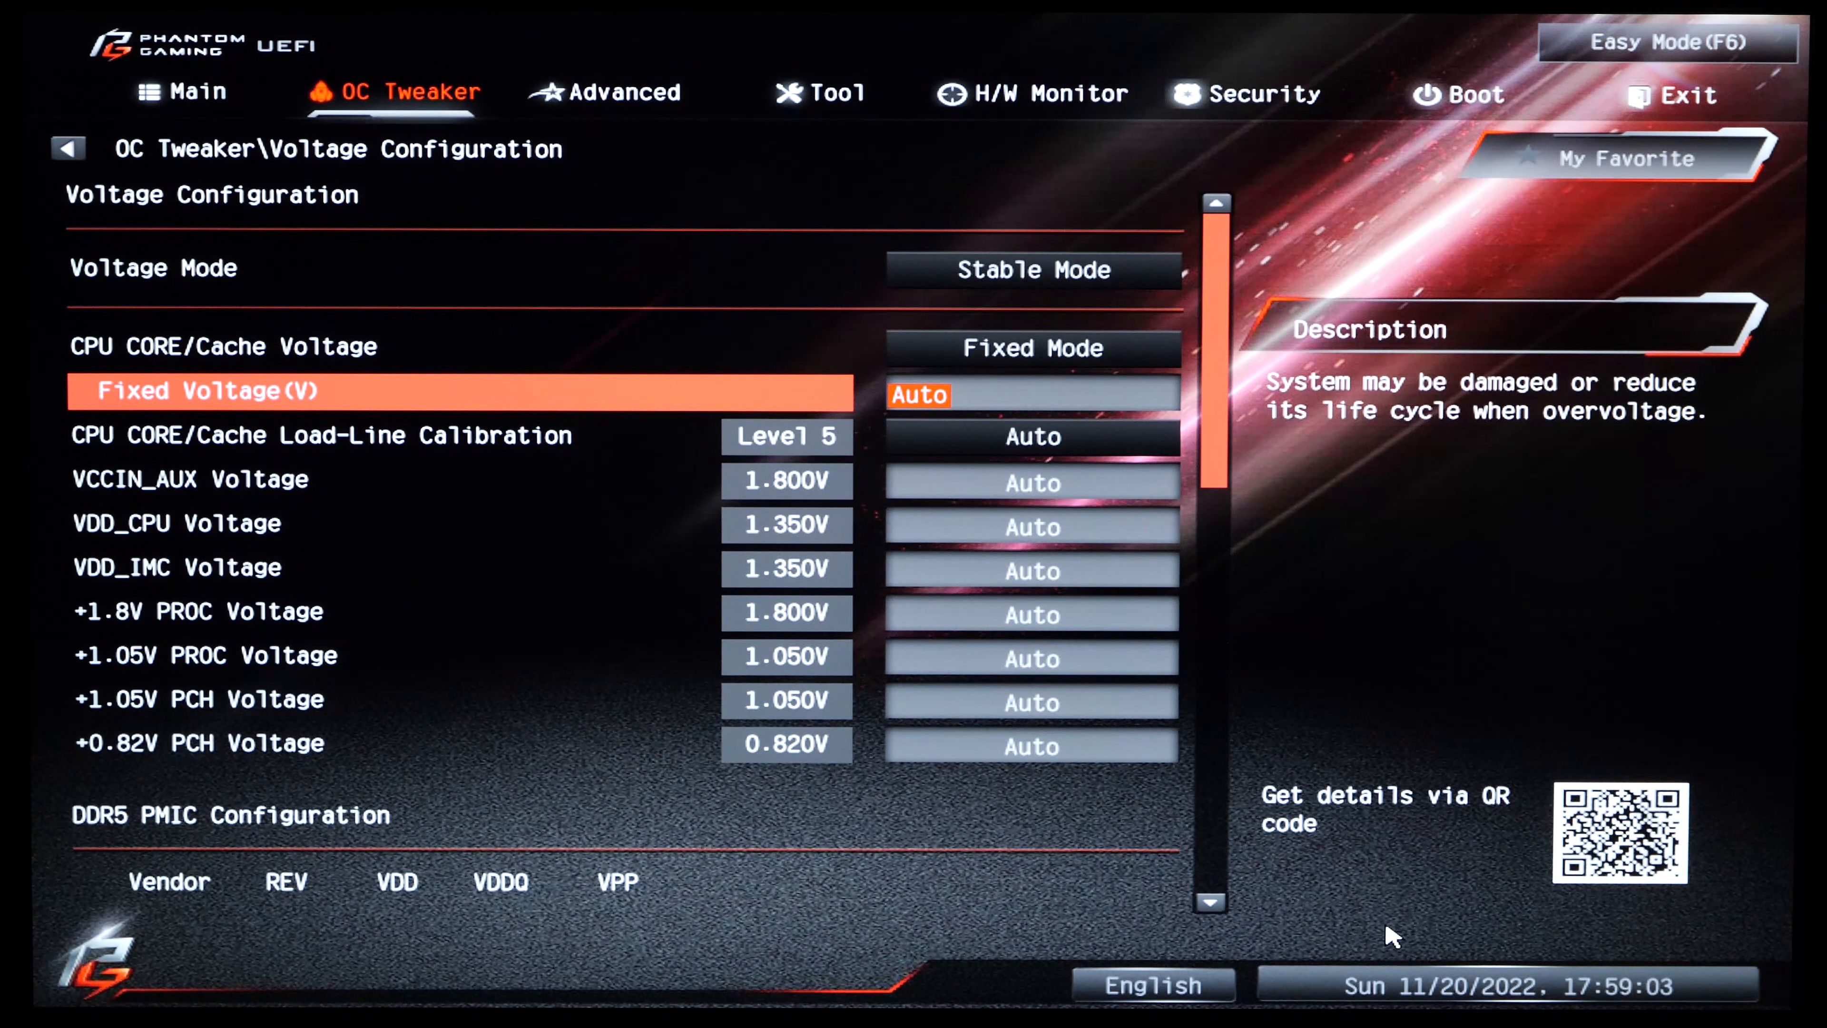
- Fix the CPU core voltage at 1.22 V and choose Load-Line Calibration Level 5
{"action": "type", "text": "1.220"}
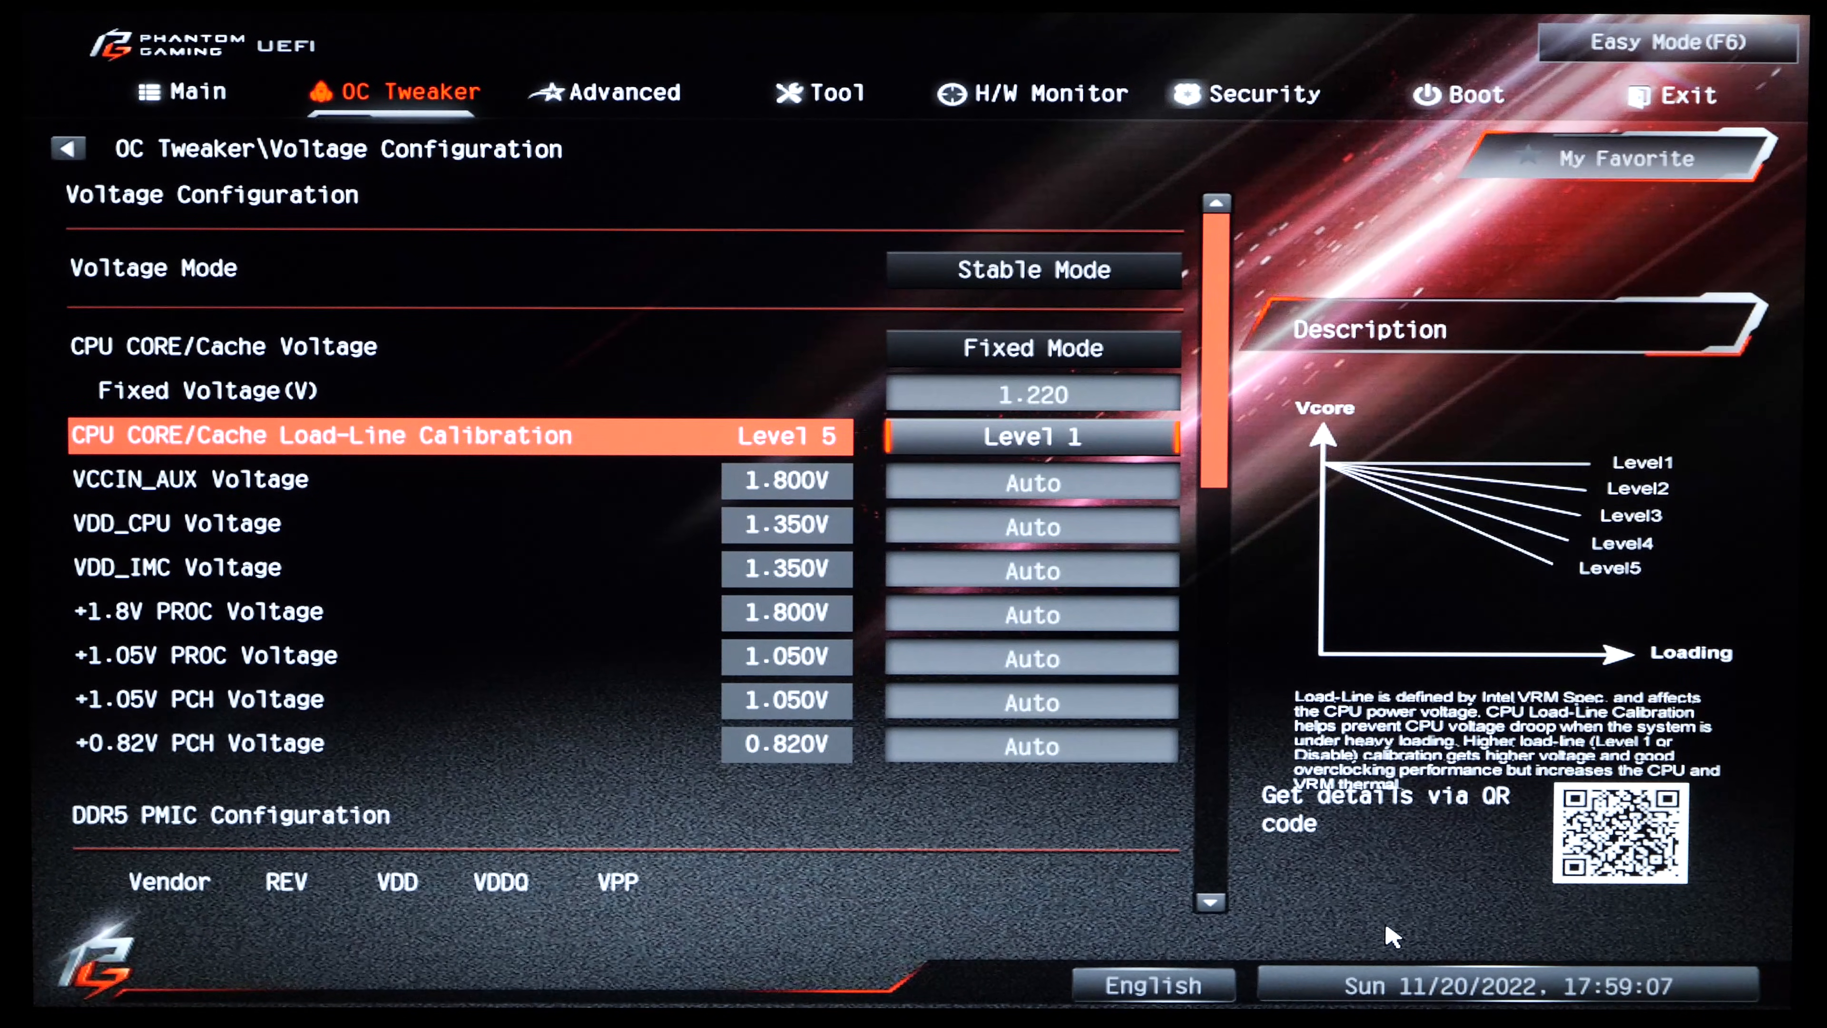
{"action": "left_click", "coordinate": [1030, 436]}
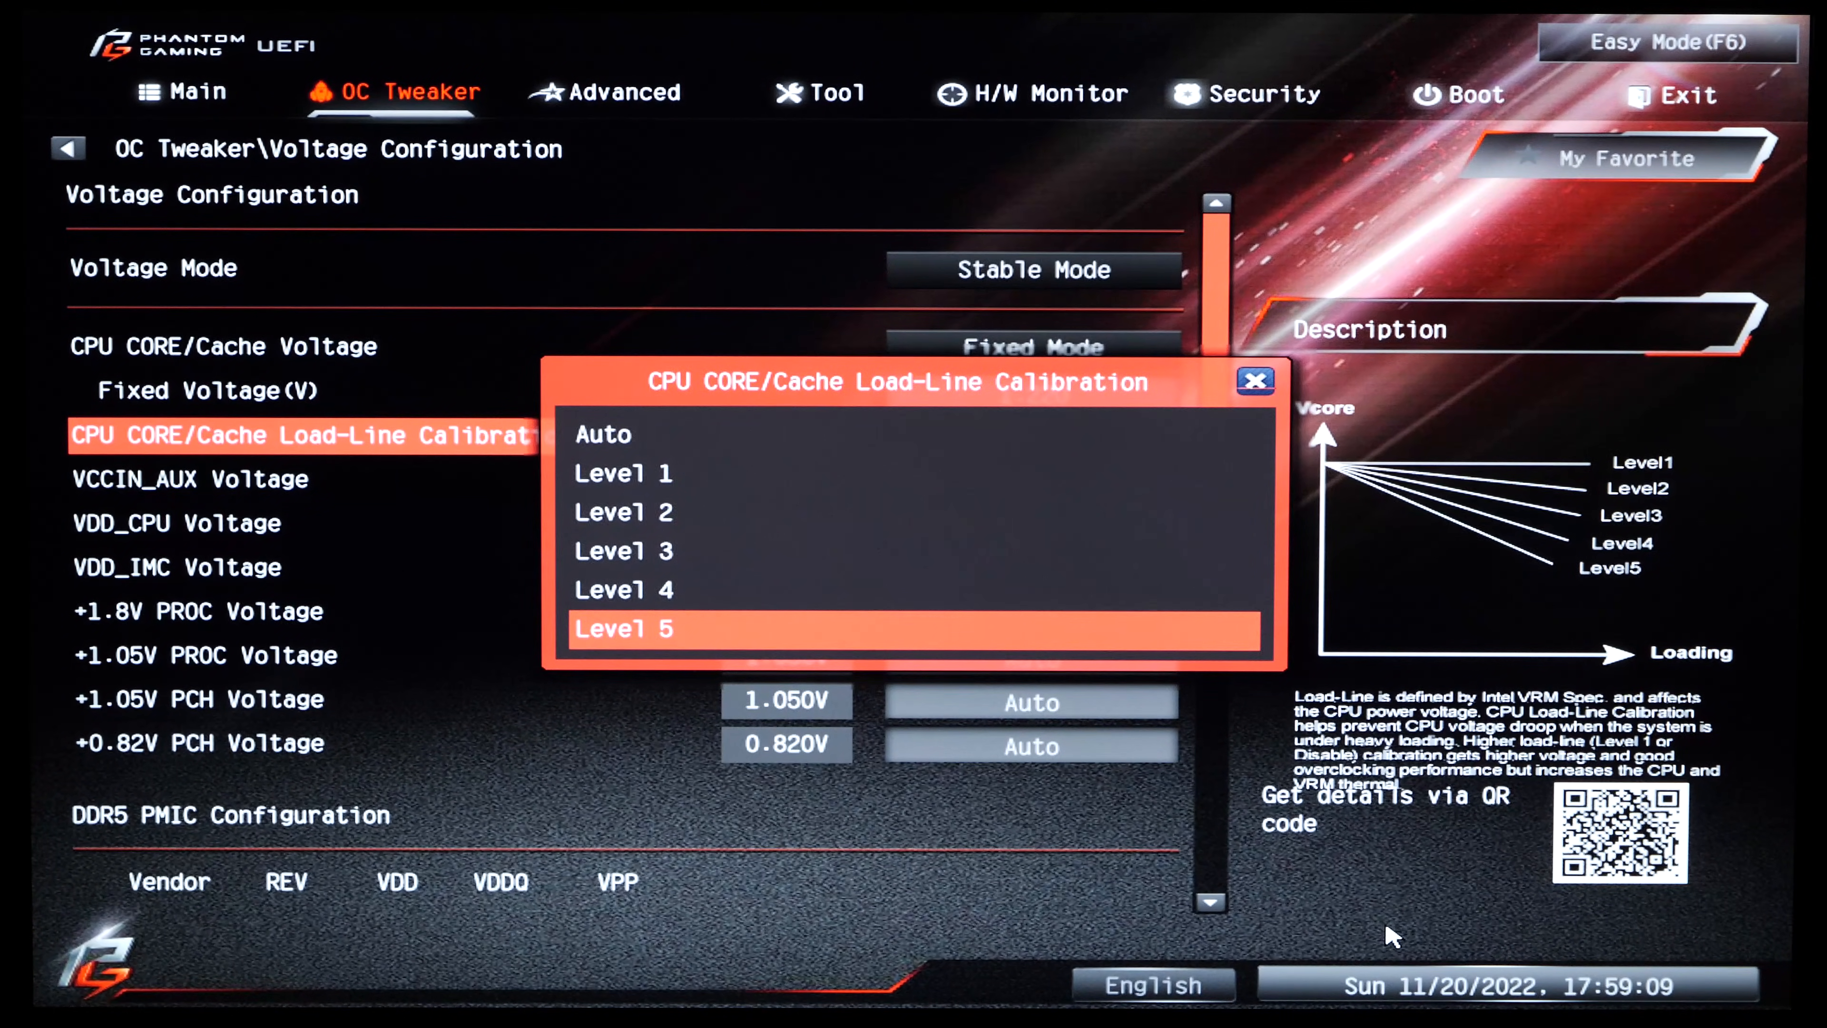
{"action": "left_click", "coordinate": [623, 628]}
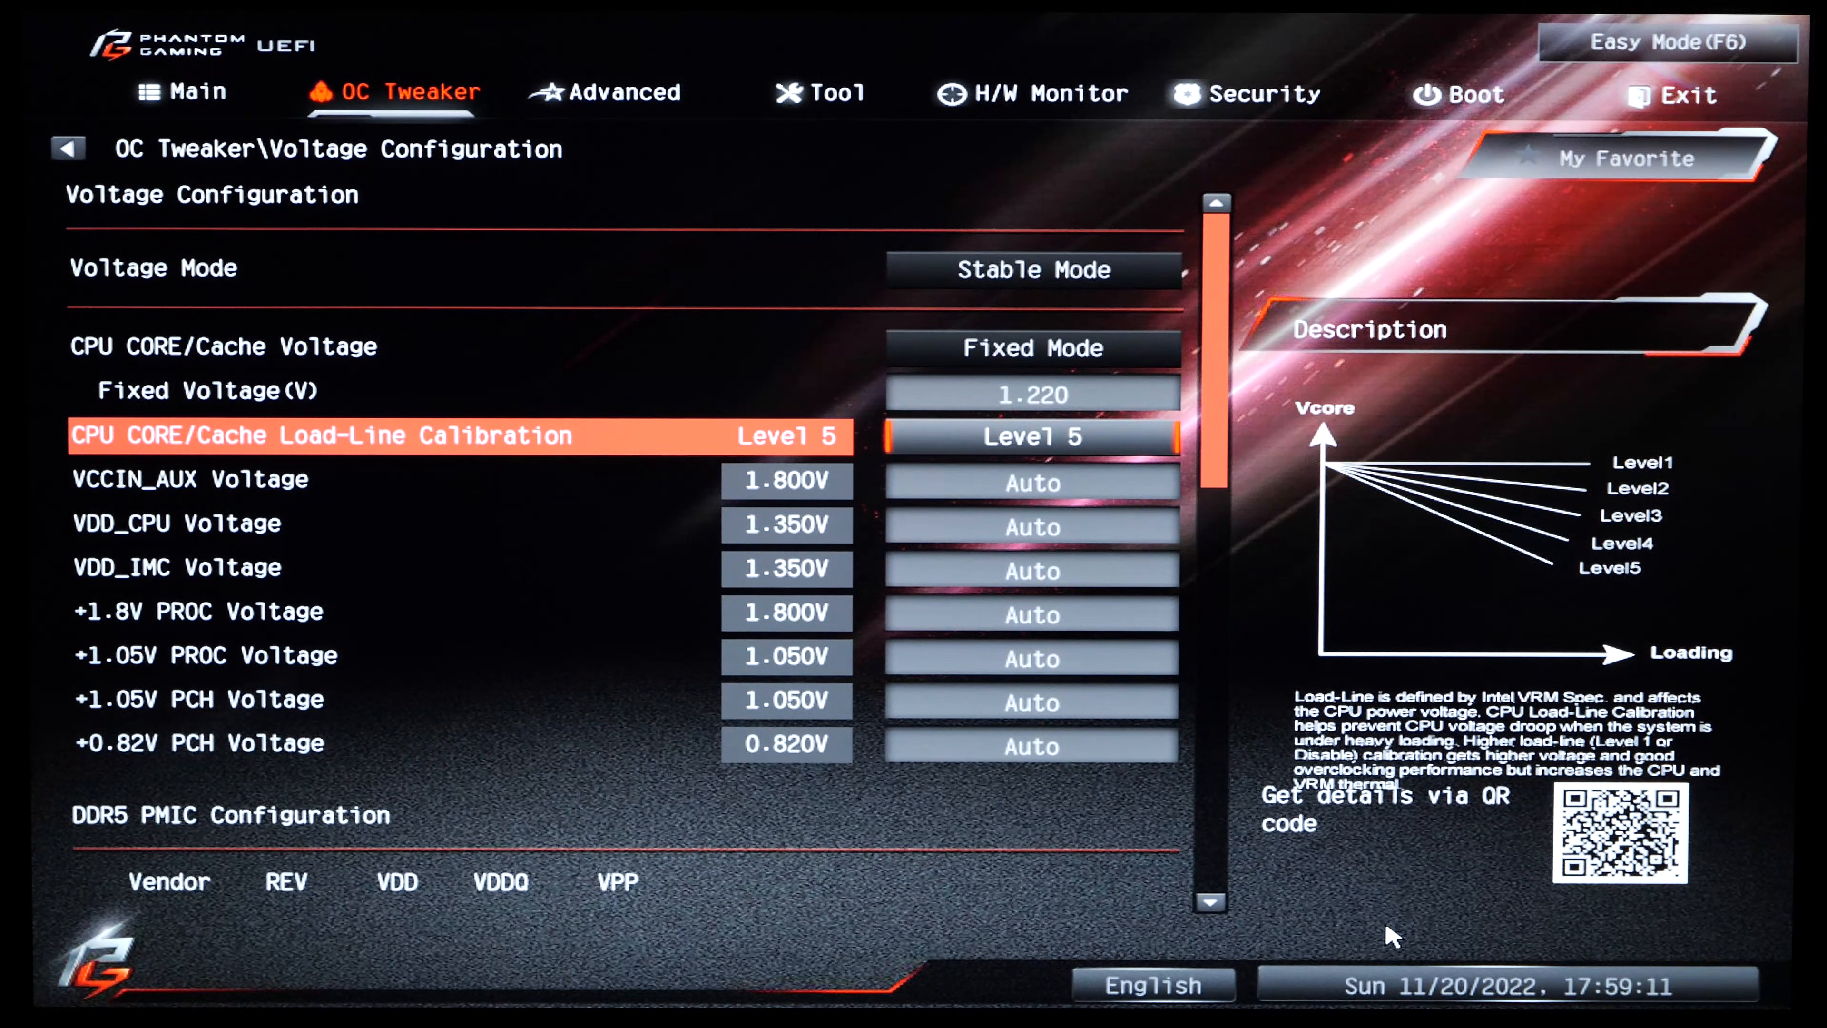
{"action": "key", "text": "up"}
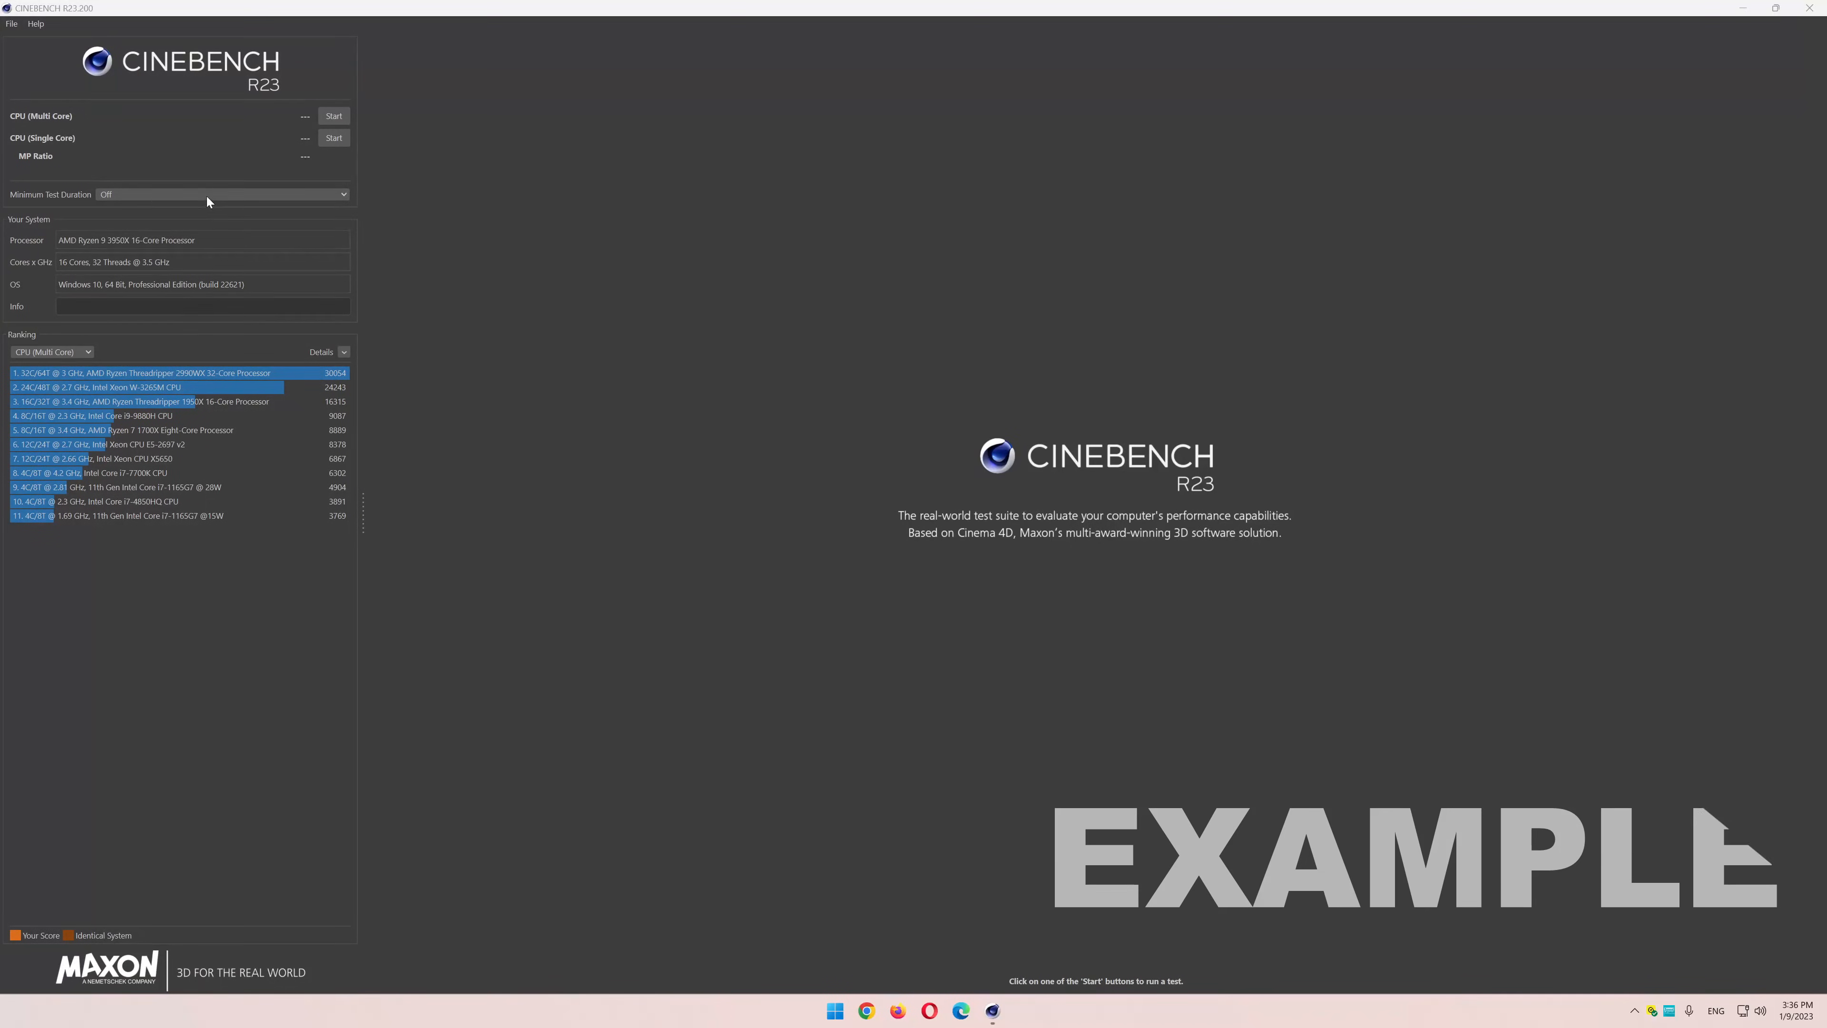
- Select a 10-minute minimum test duration for the multi-core render
{"action": "left_click", "coordinate": [333, 115]}
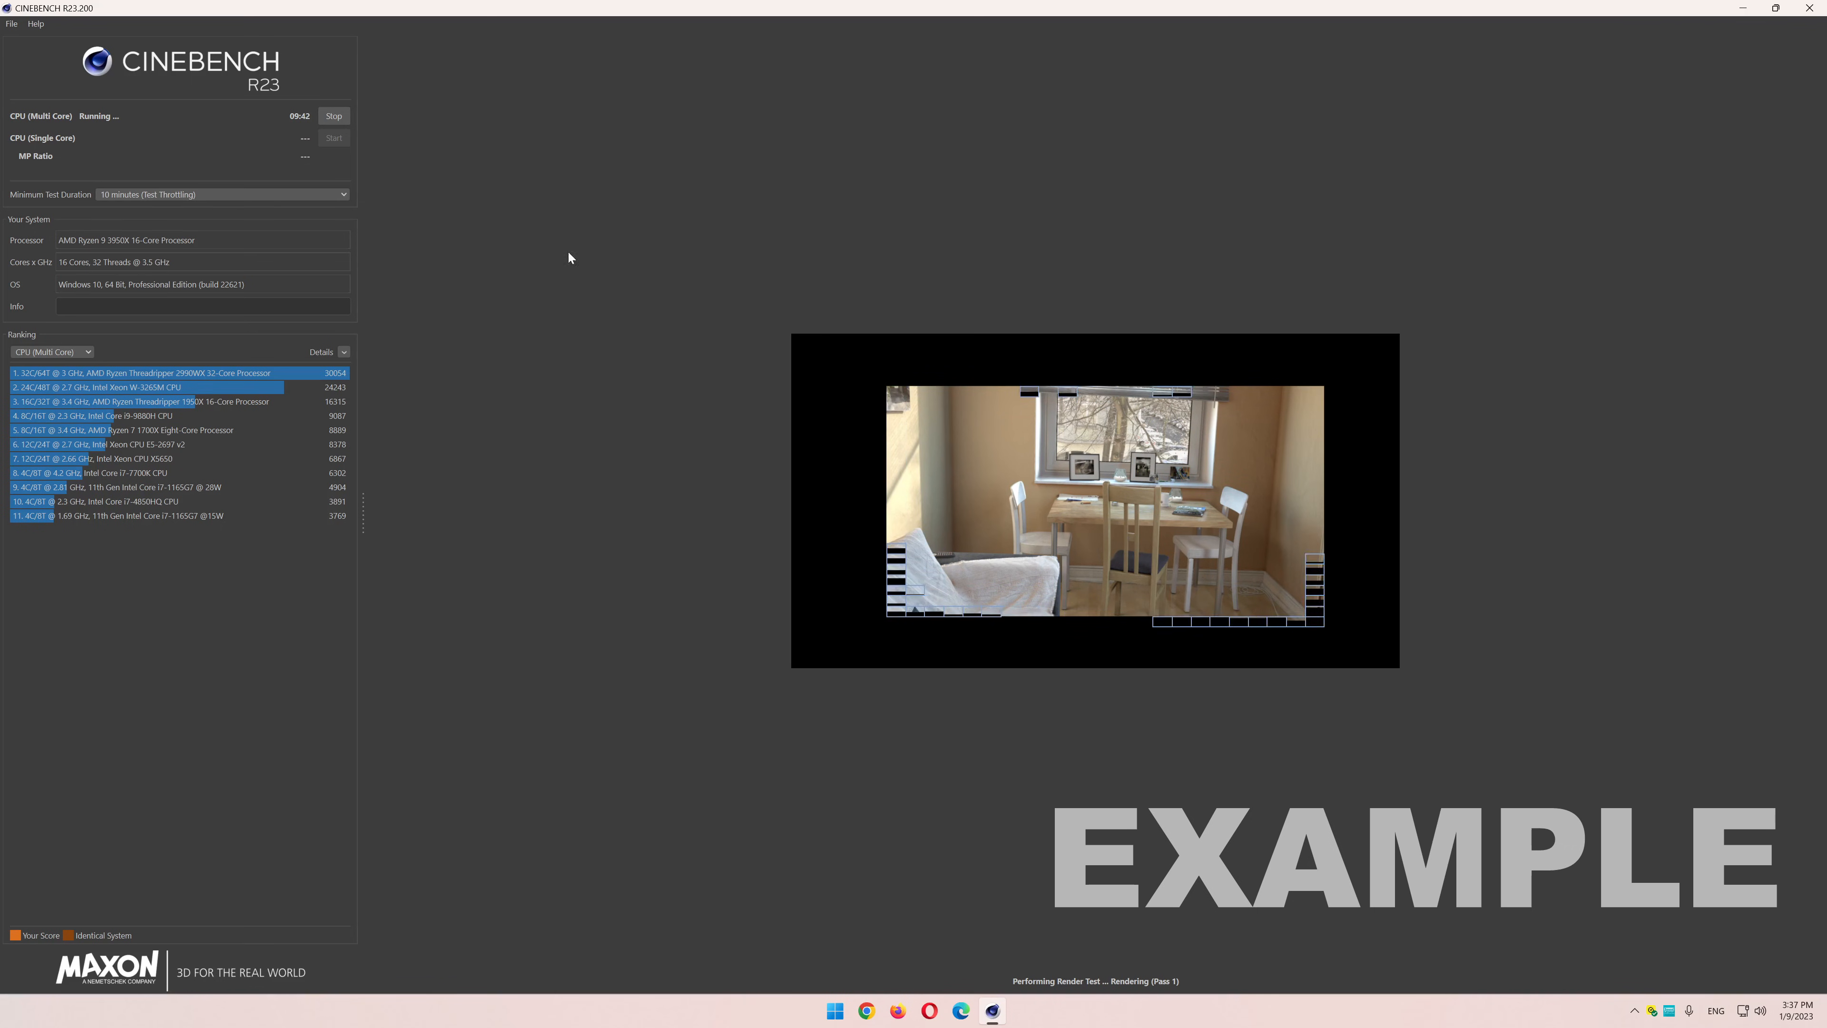
{"action": "mouse_move", "coordinate": [566, 654]}
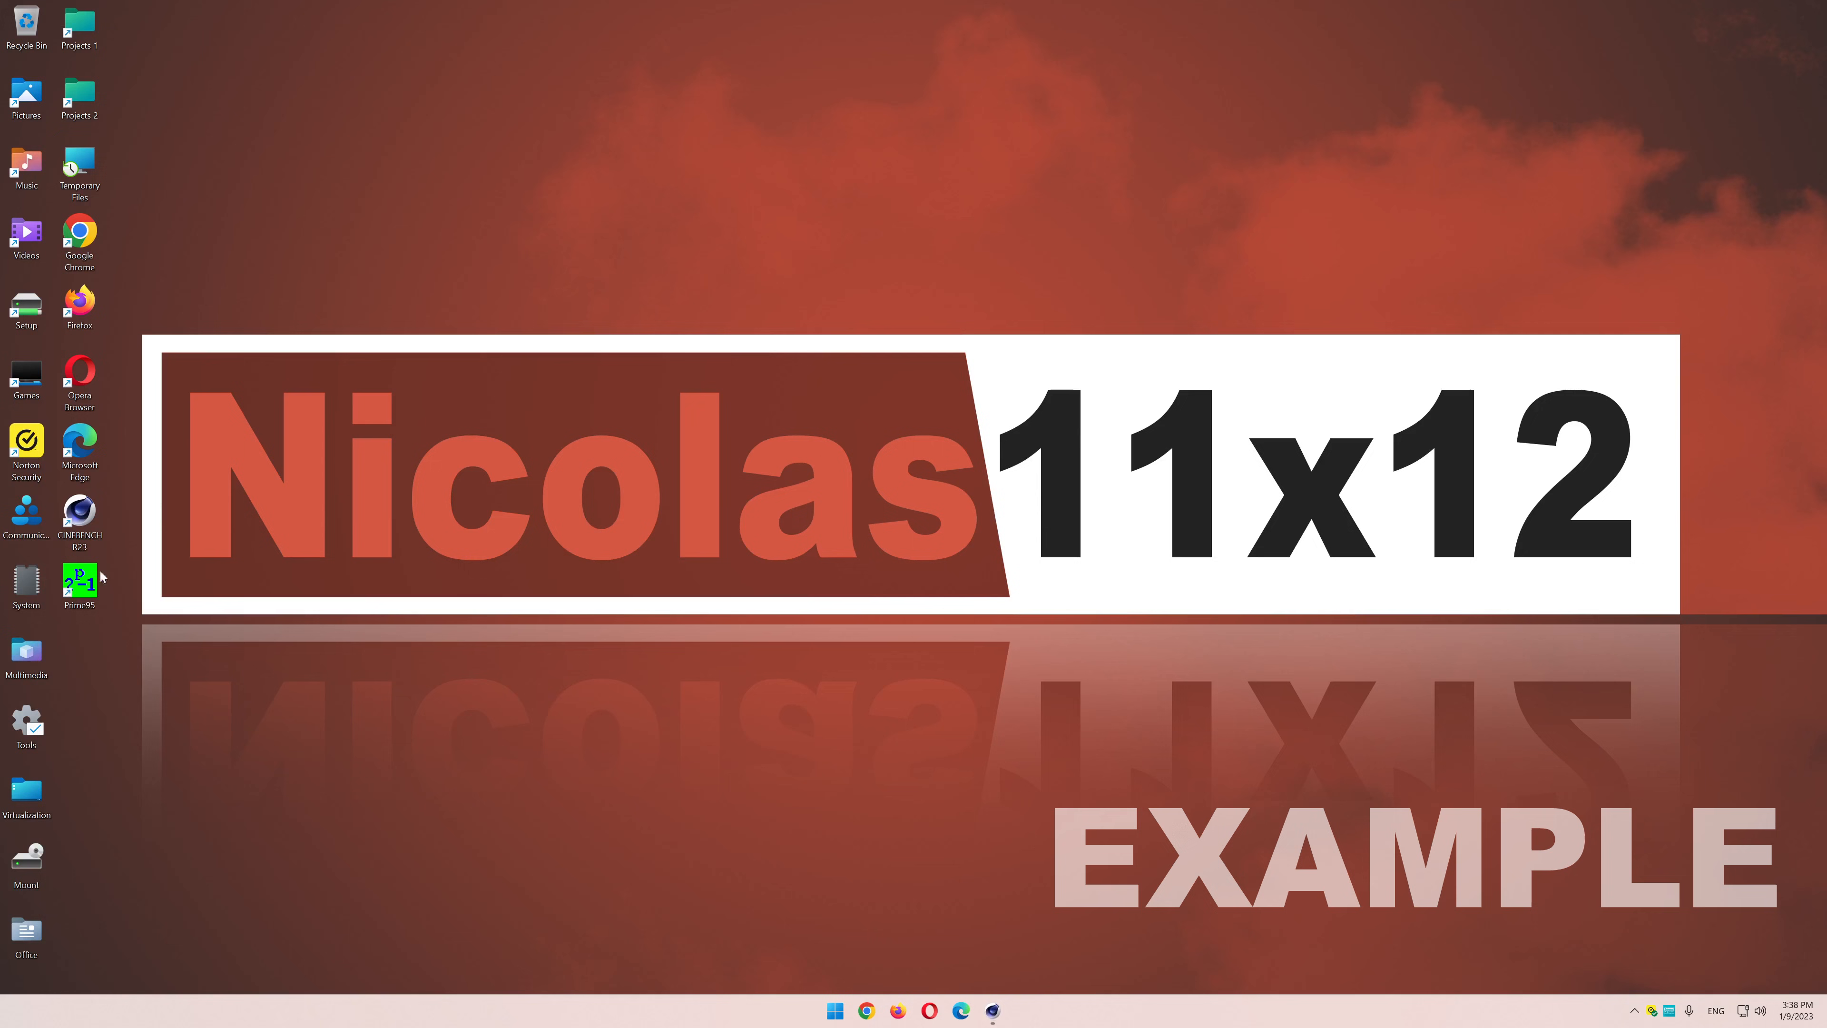
- Launch Prime95 in stress-test-only mode, run Small FFTs on all workers, and maximize the window
{"action": "double_click", "coordinate": [79, 583]}
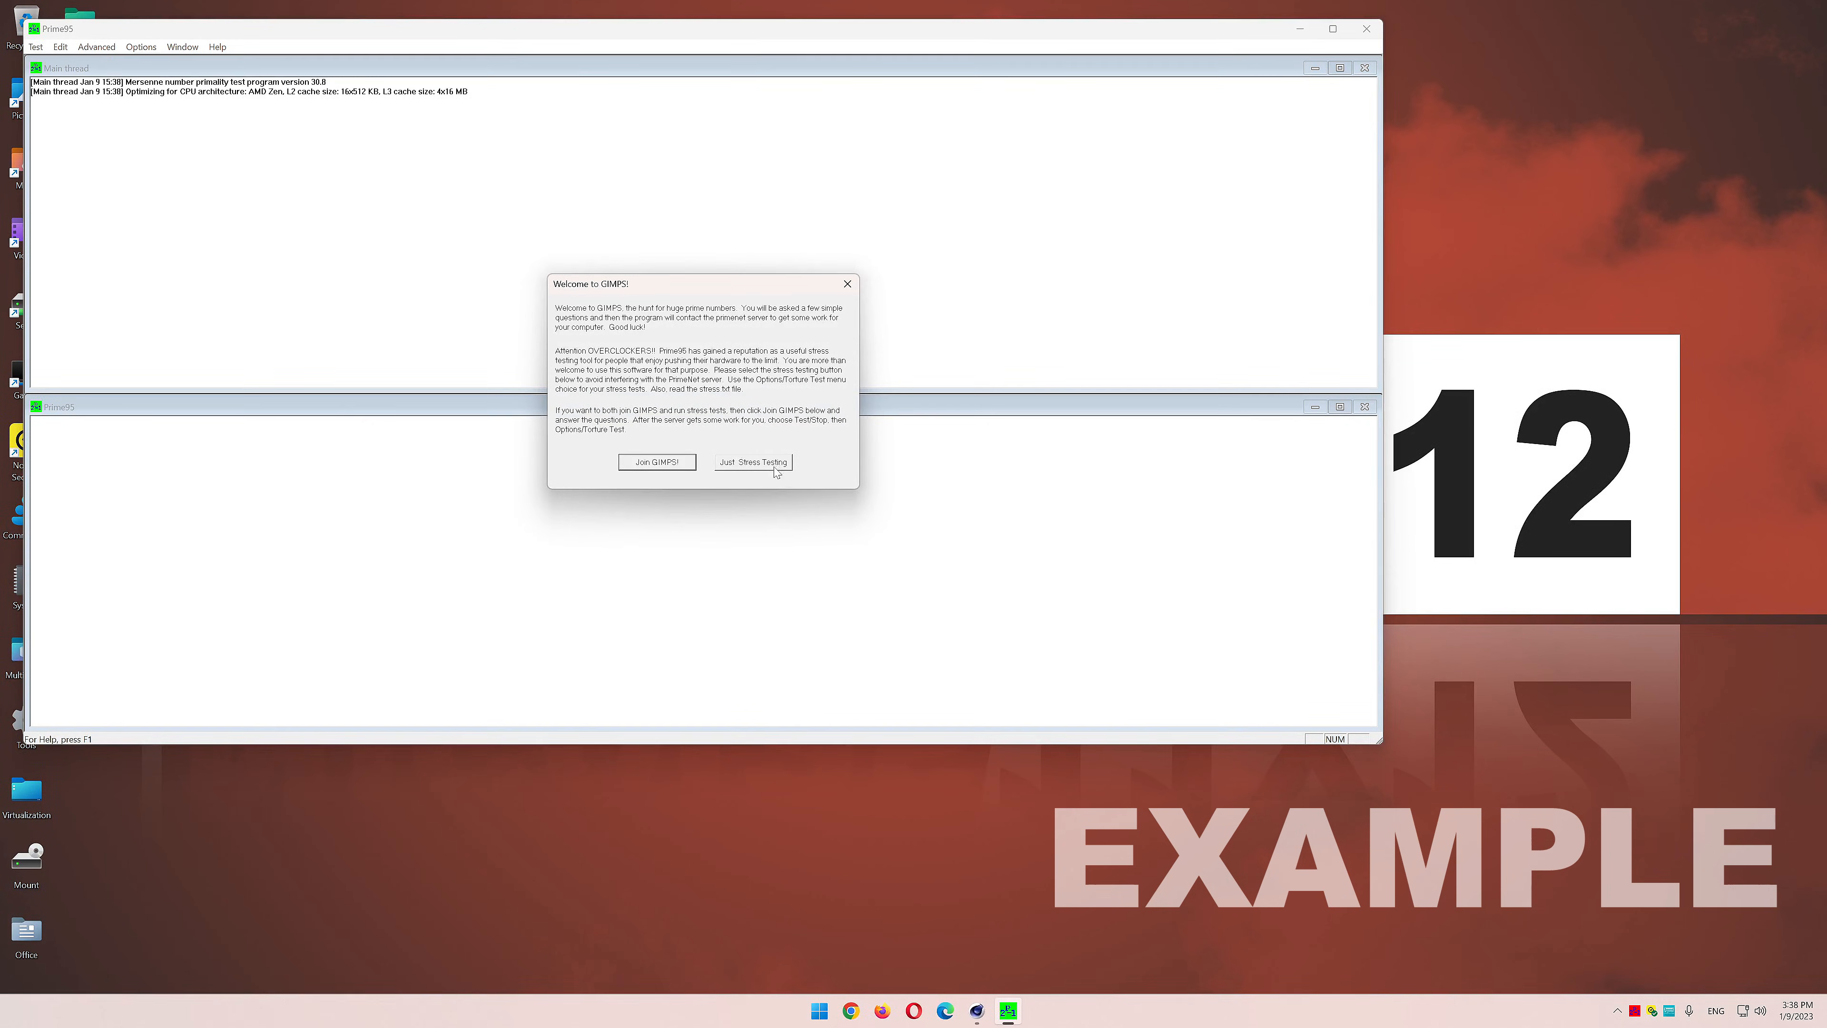
{"action": "left_click", "coordinate": [752, 461]}
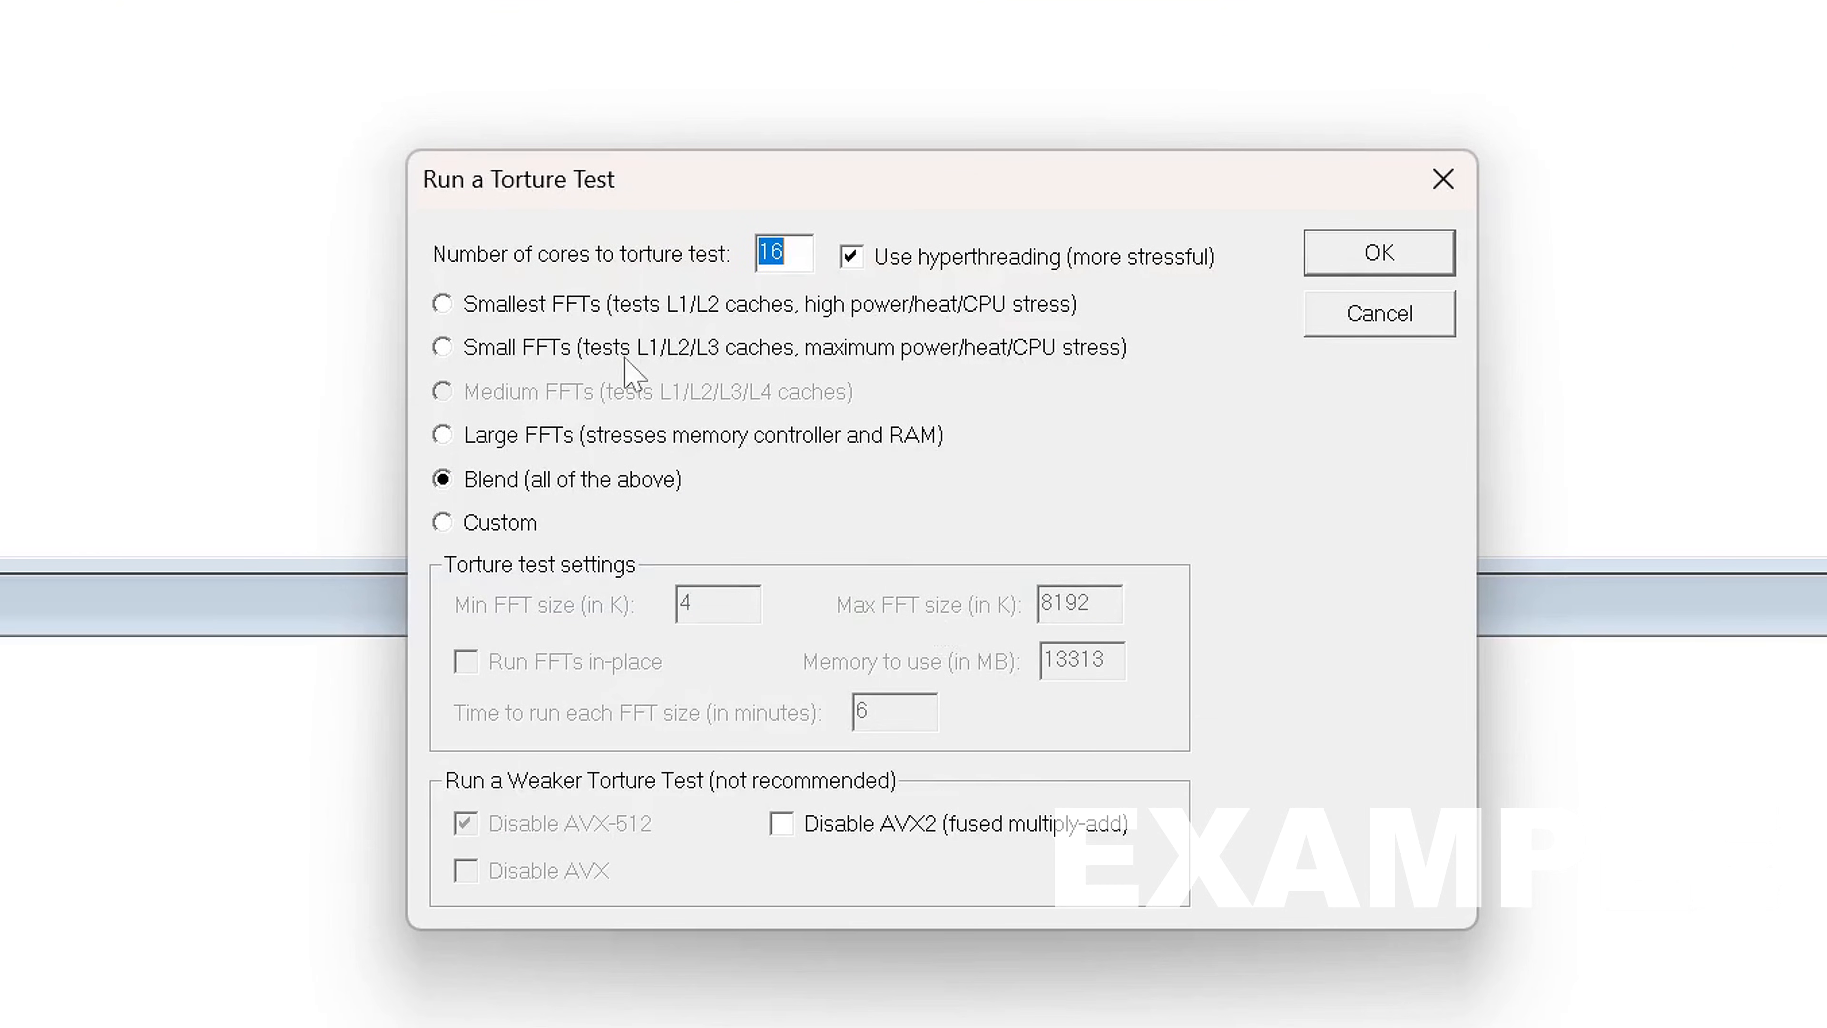
{"action": "left_click", "coordinate": [442, 346]}
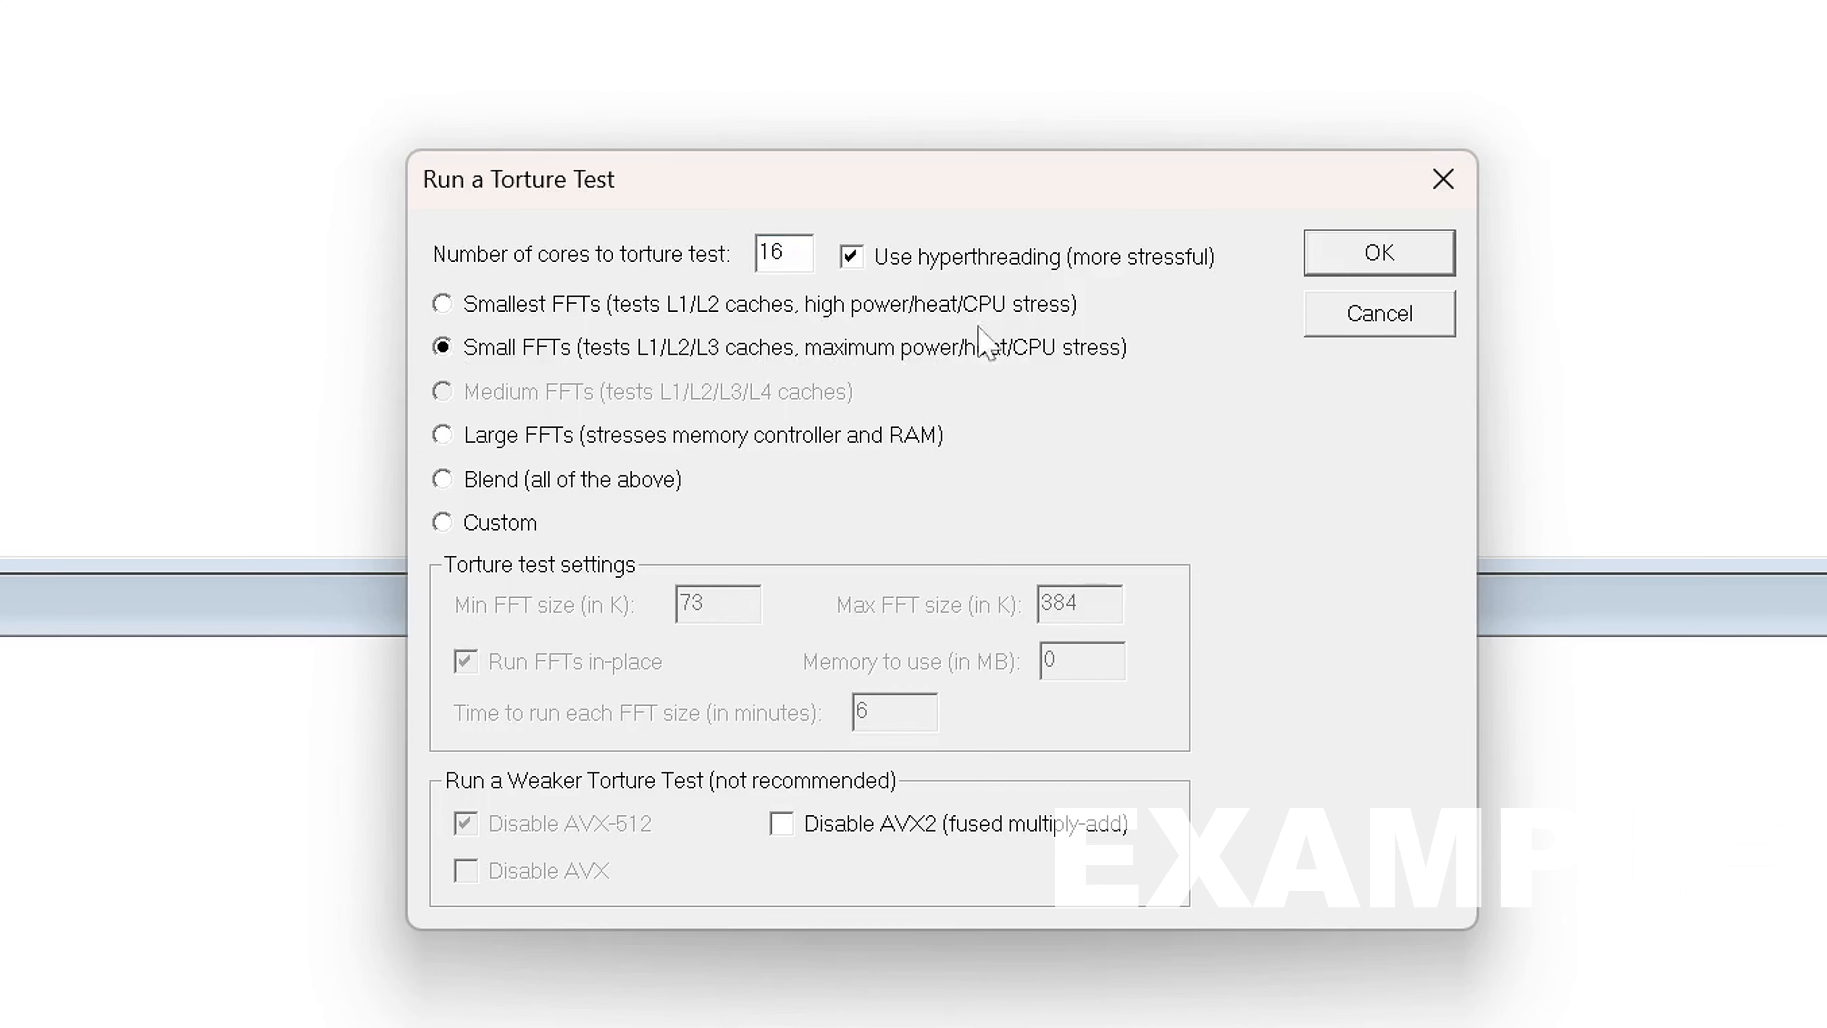
{"action": "mouse_move", "coordinate": [922, 353]}
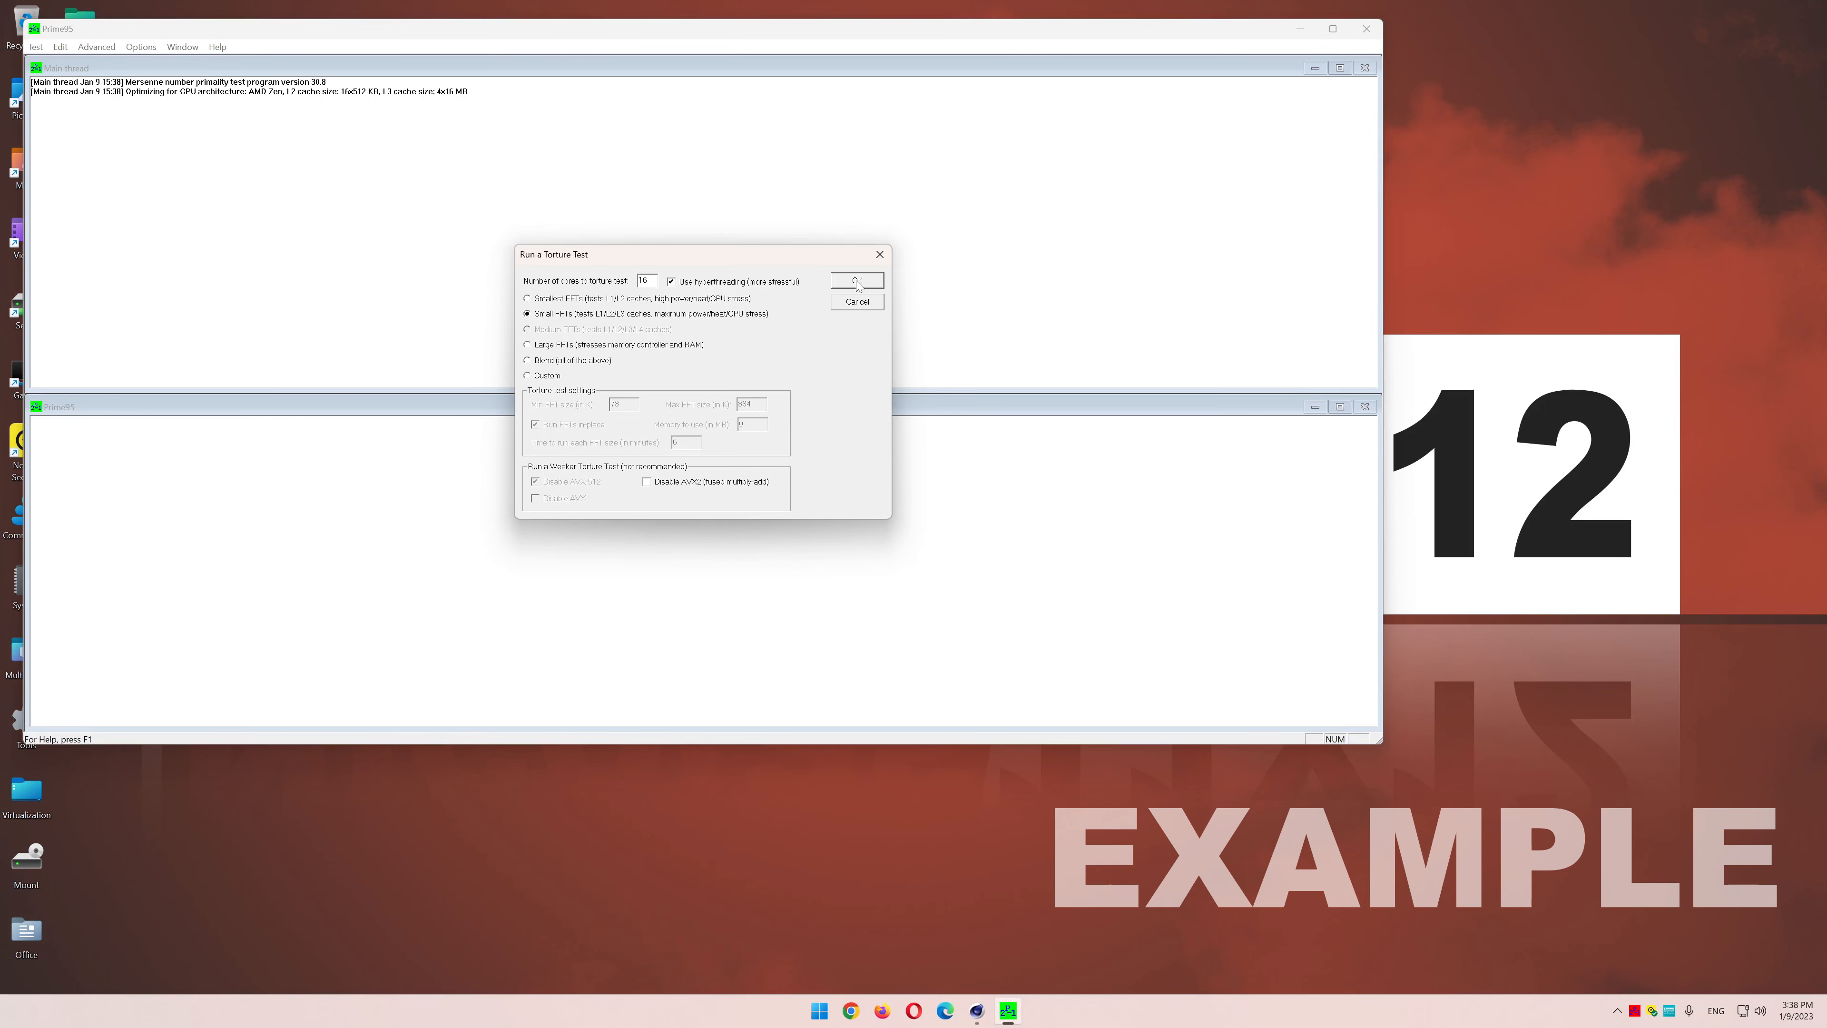
{"action": "left_click", "coordinate": [856, 280]}
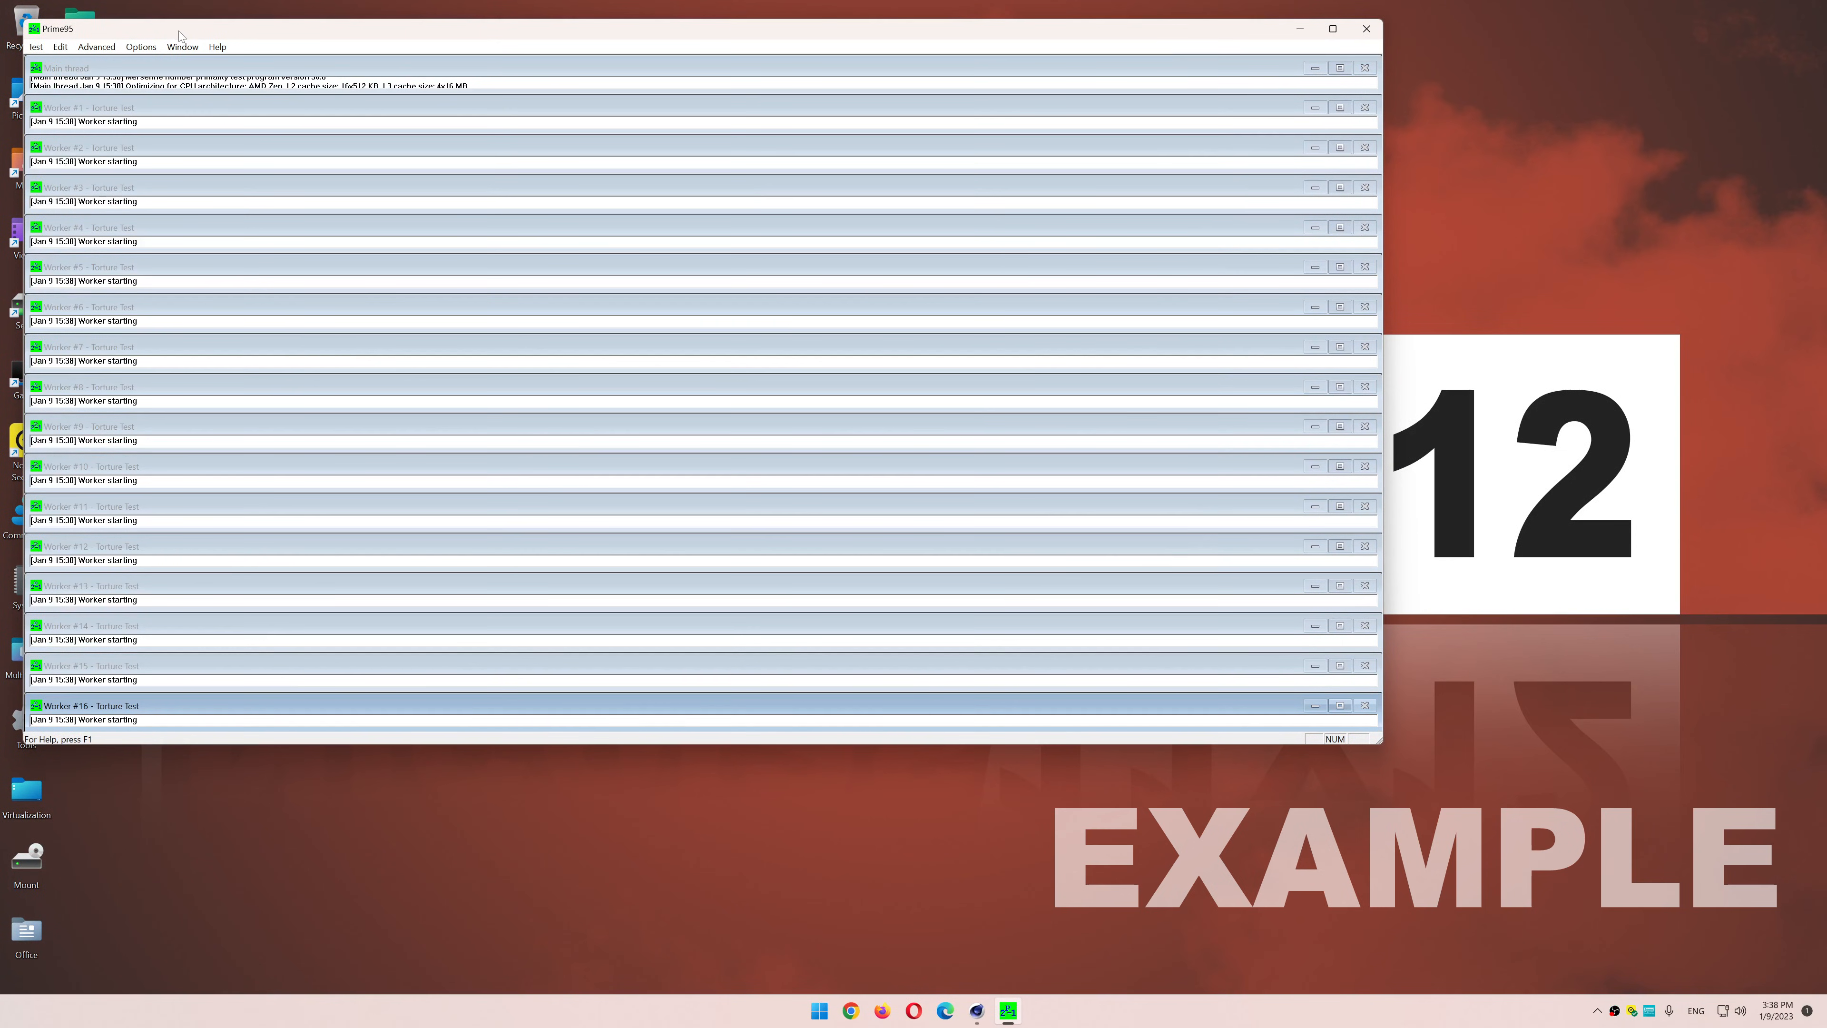
{"action": "left_click", "coordinate": [1333, 28]}
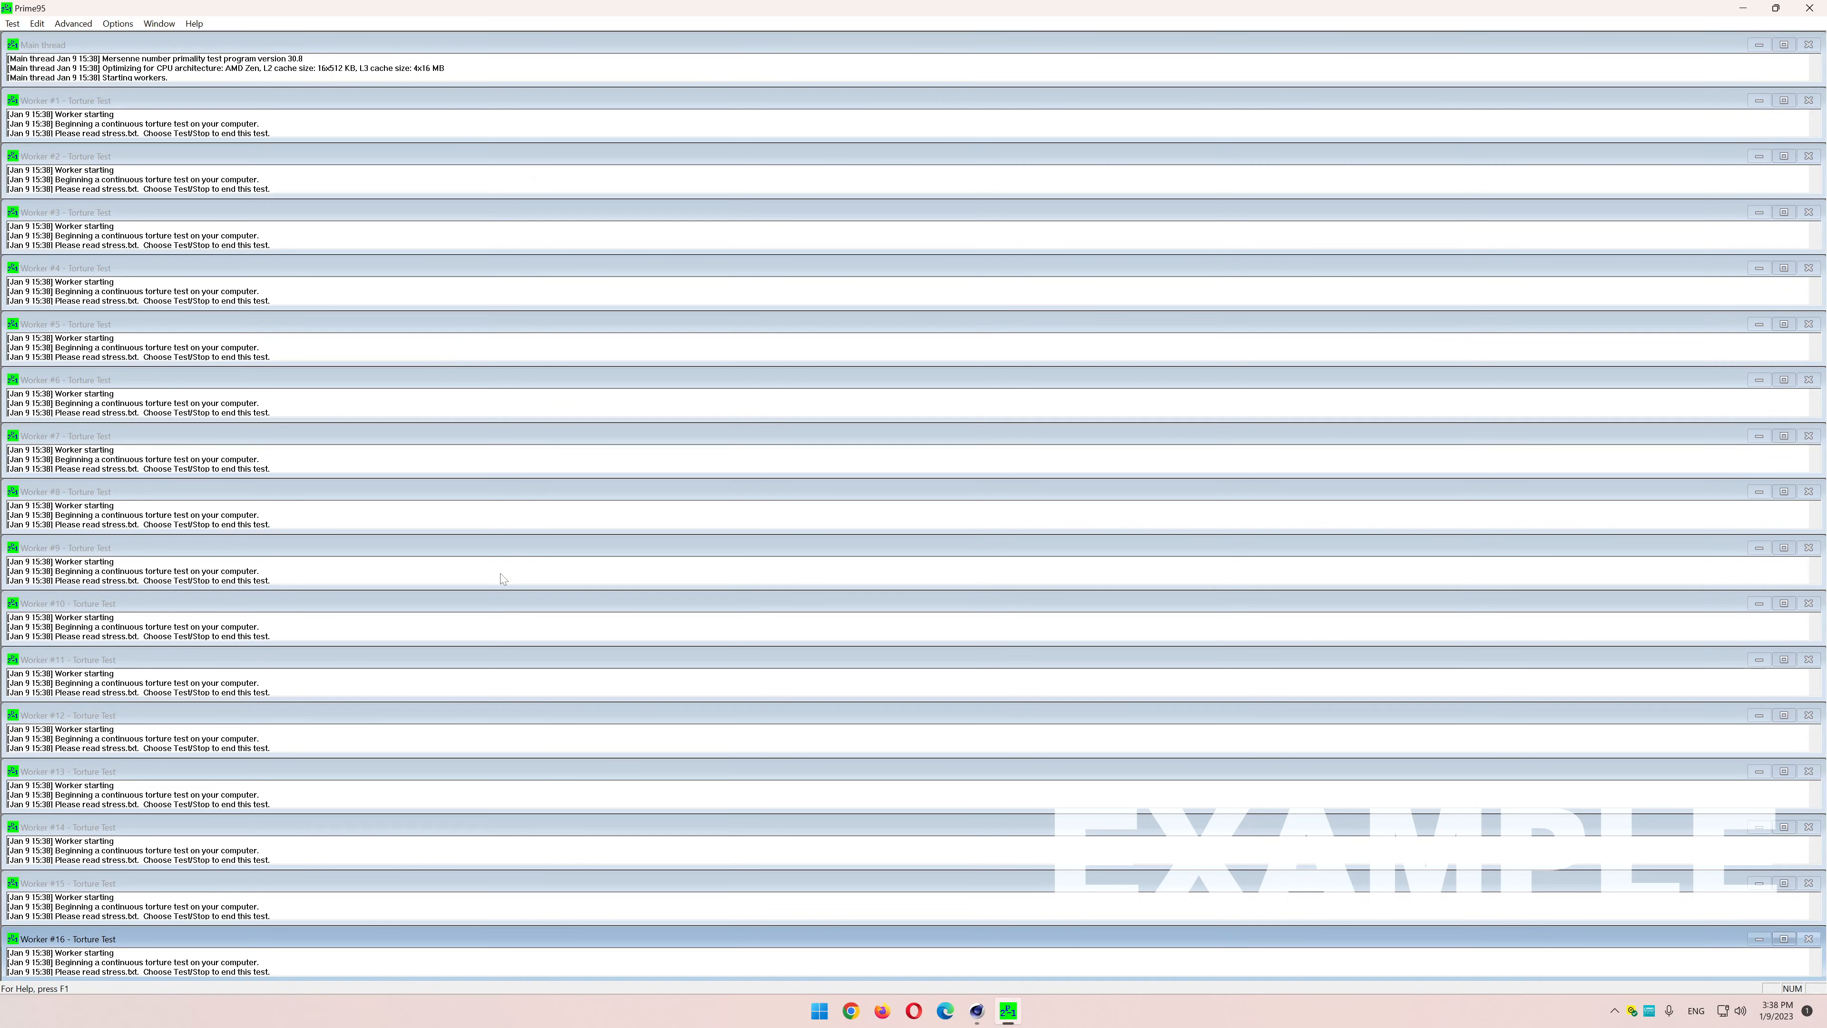
{"action": "mouse_move", "coordinate": [256, 980]}
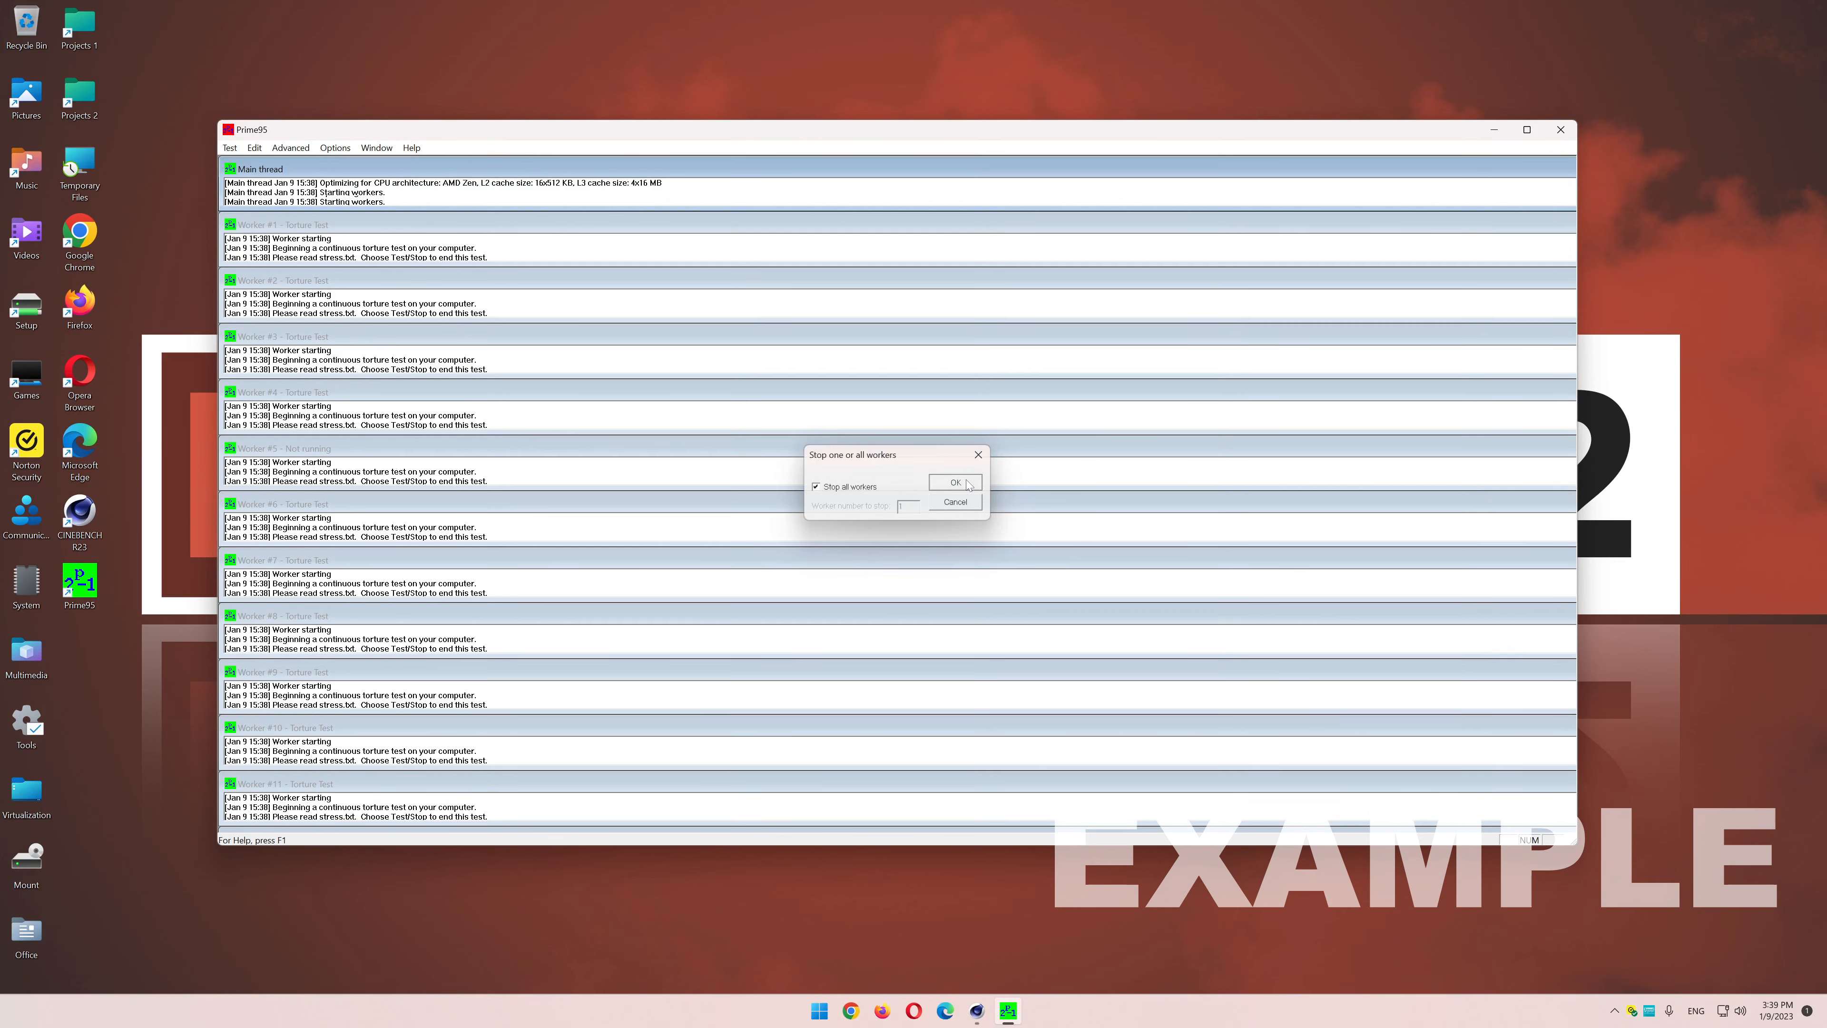
- Confirm stopping all torture-test workers
{"action": "left_click", "coordinate": [955, 483]}
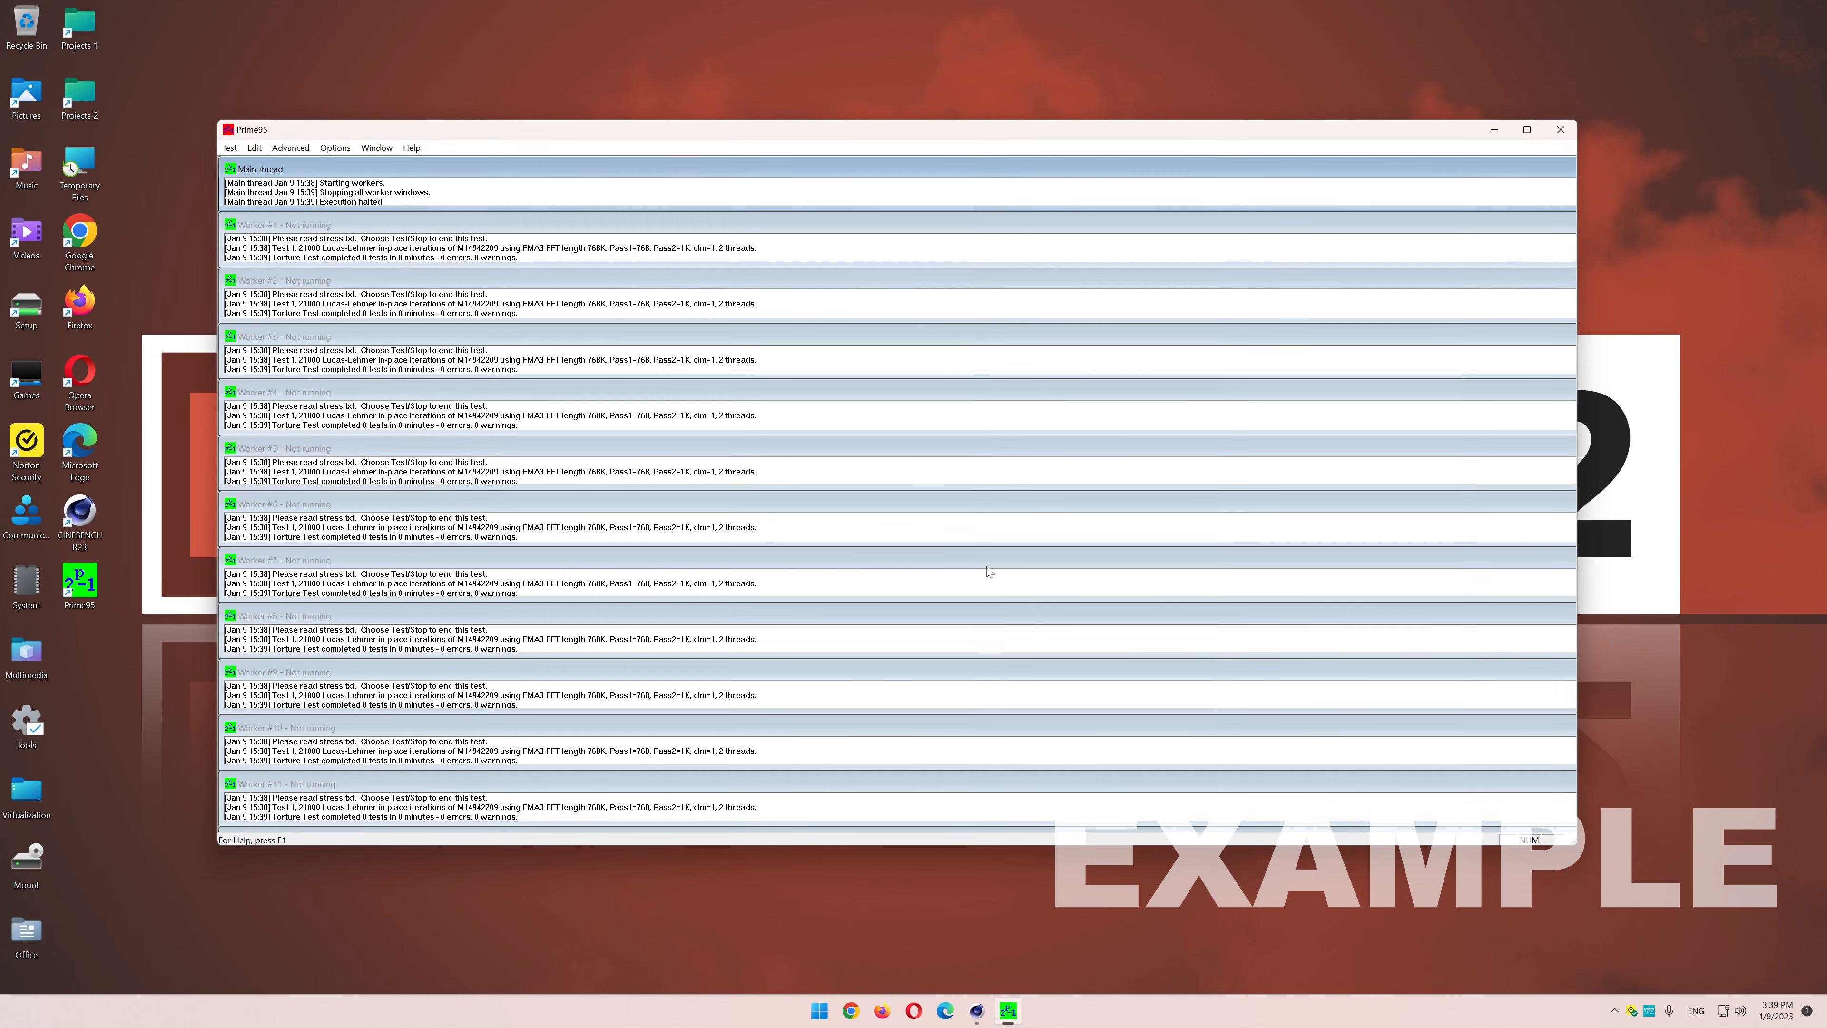